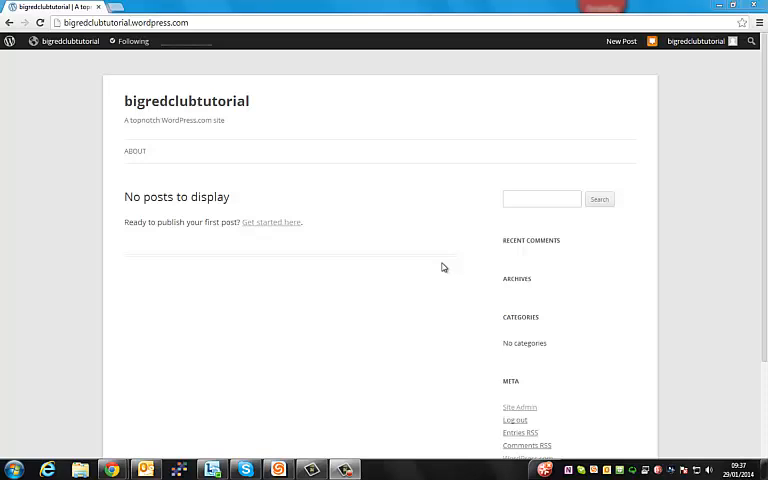
Step: Go through the dashboard to the Pages list, where About is the only published page
scroll(down, 3)
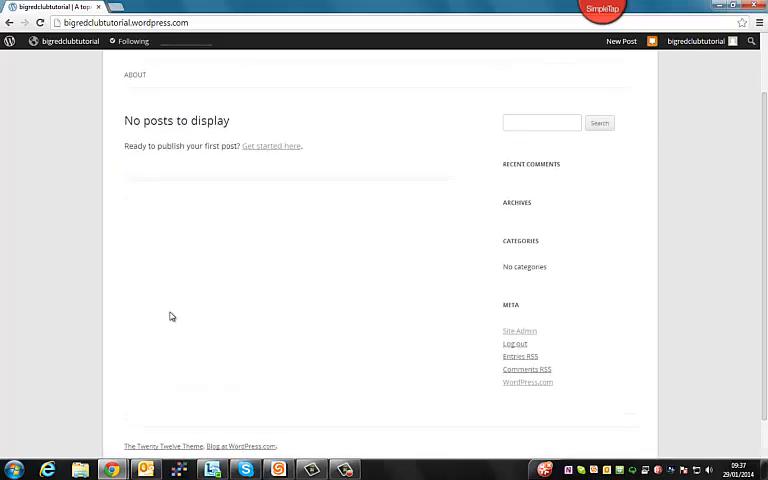
scroll(up, 3)
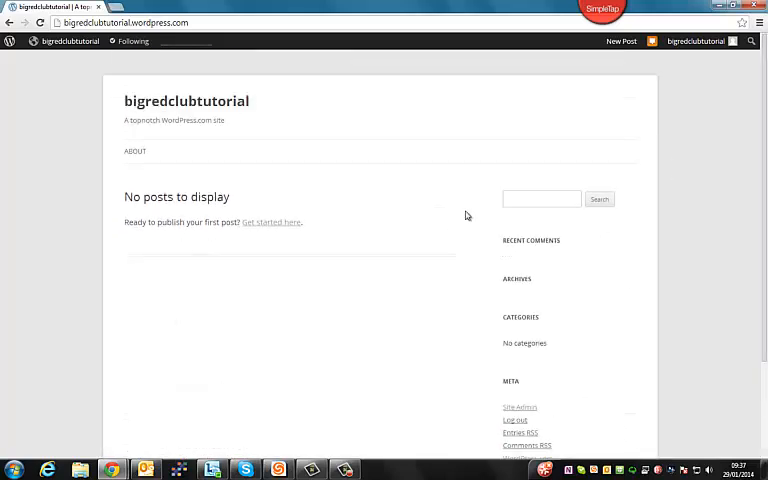
scroll(down, 3)
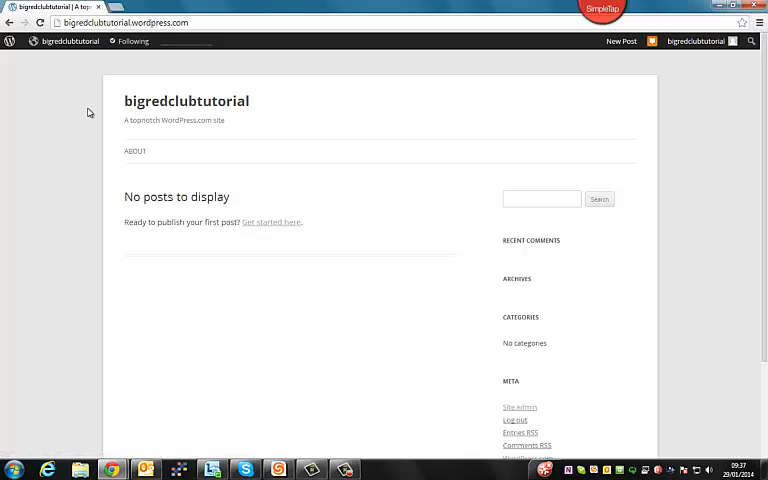
mouse_move(82, 57)
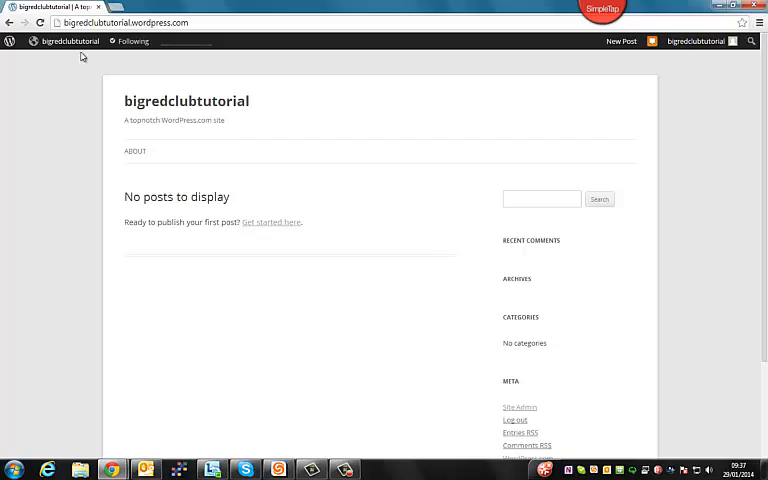
click(68, 41)
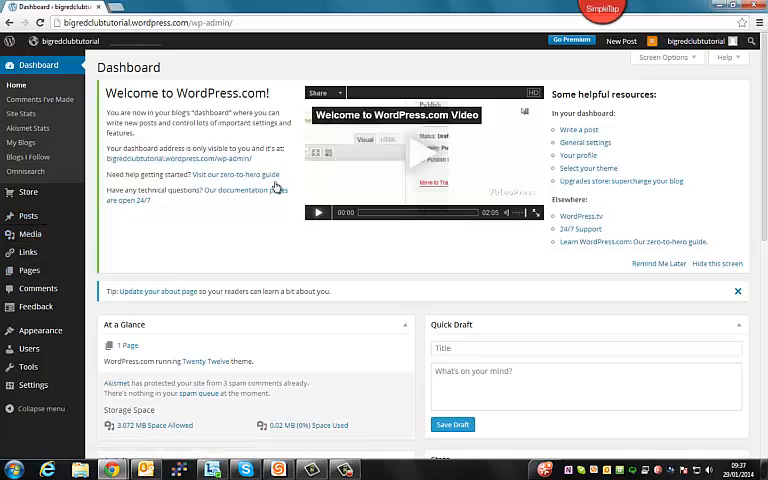
mouse_move(277, 258)
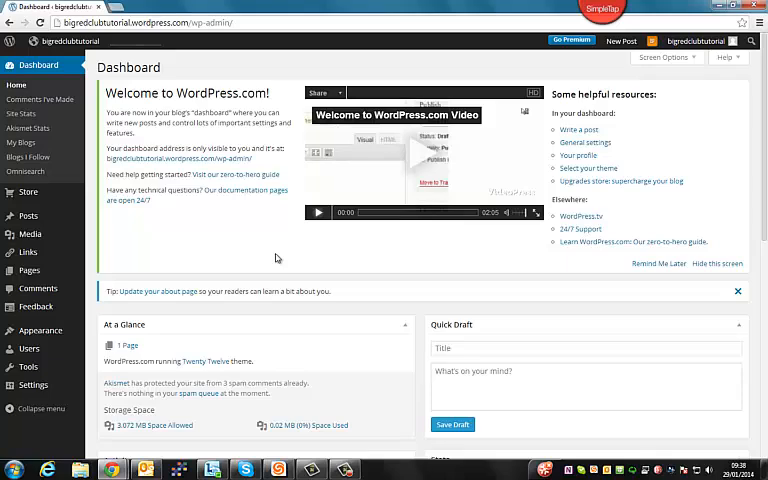
mouse_move(189, 277)
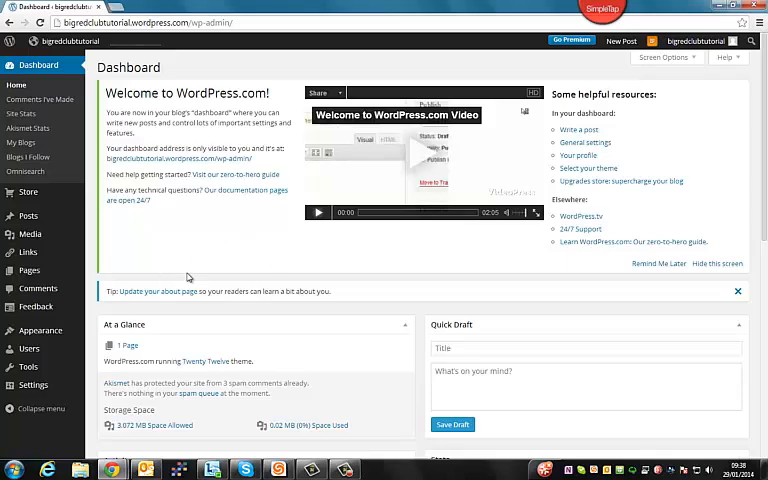
click(29, 270)
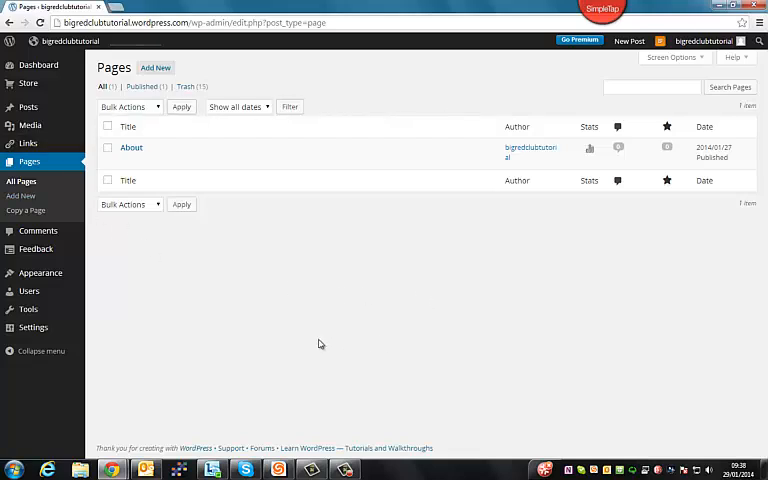
Step: Create a page titled 'Home', keep its home-4 permalink, and publish it
click(154, 67)
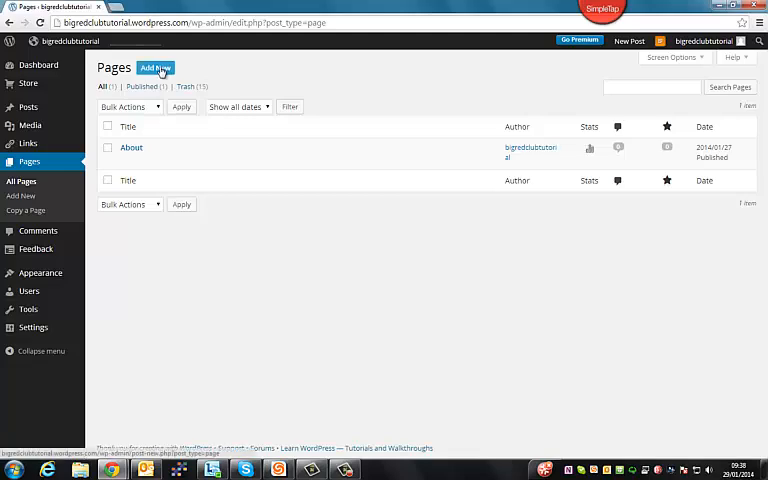
click(155, 68)
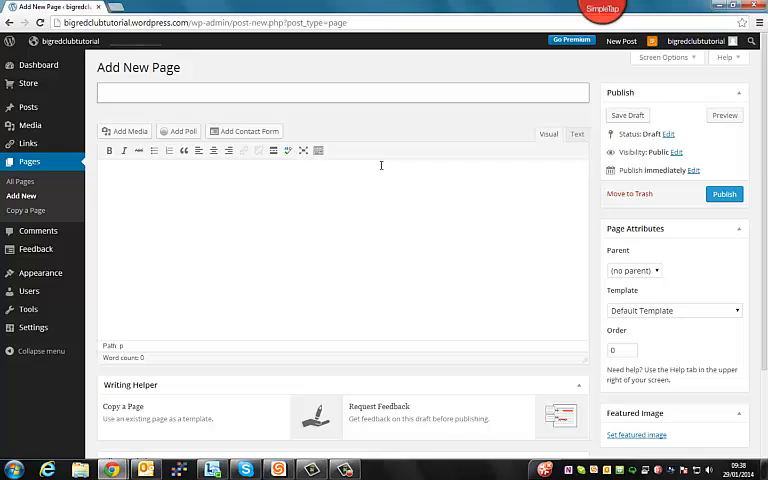
text(Home)
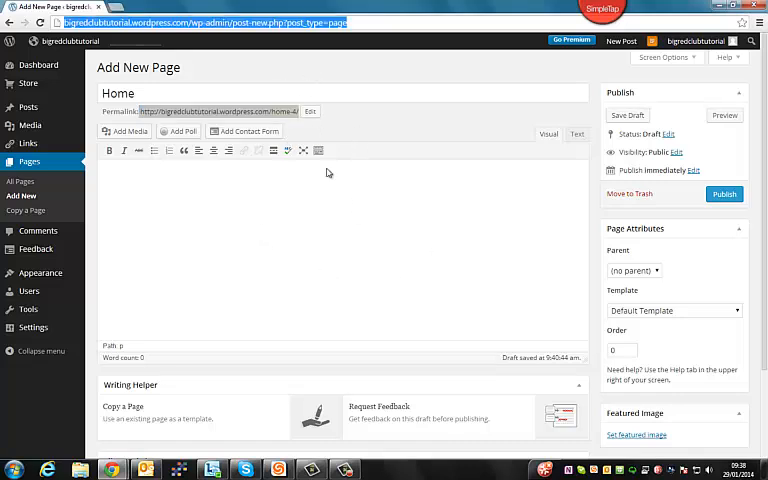
click(310, 111)
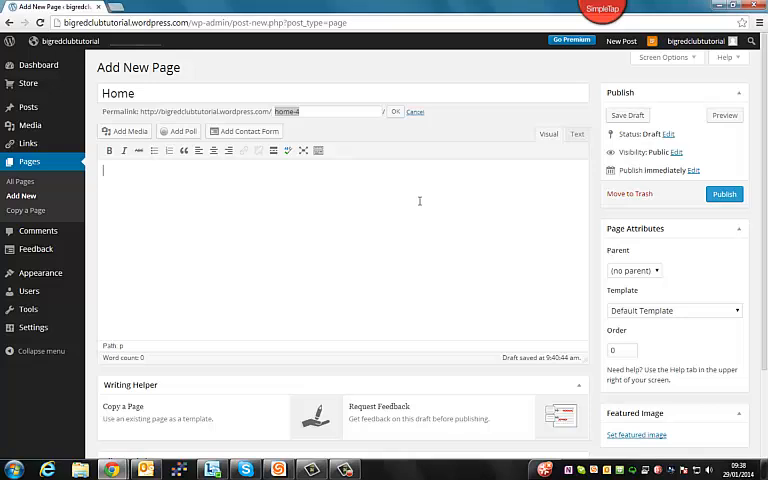
click(395, 111)
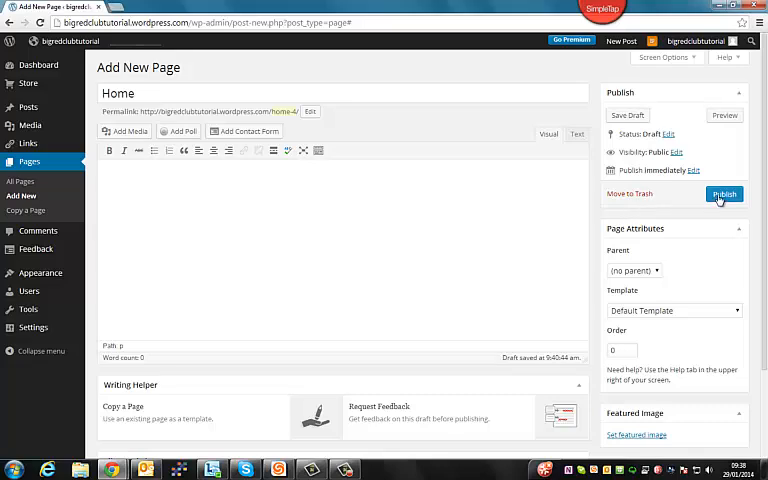
click(724, 194)
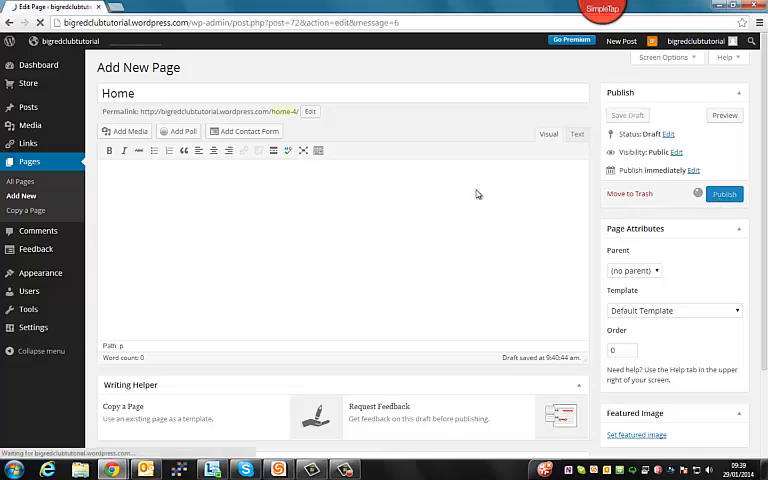
click(724, 193)
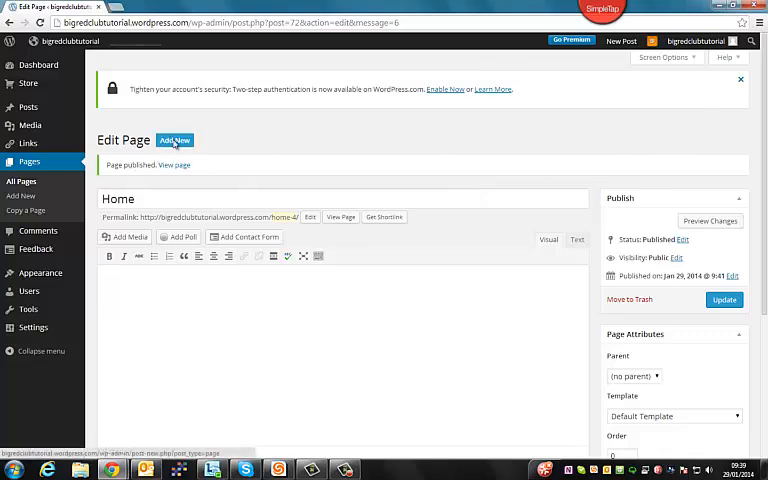
Step: Create and publish a new page titled 'Contact Us'
click(175, 140)
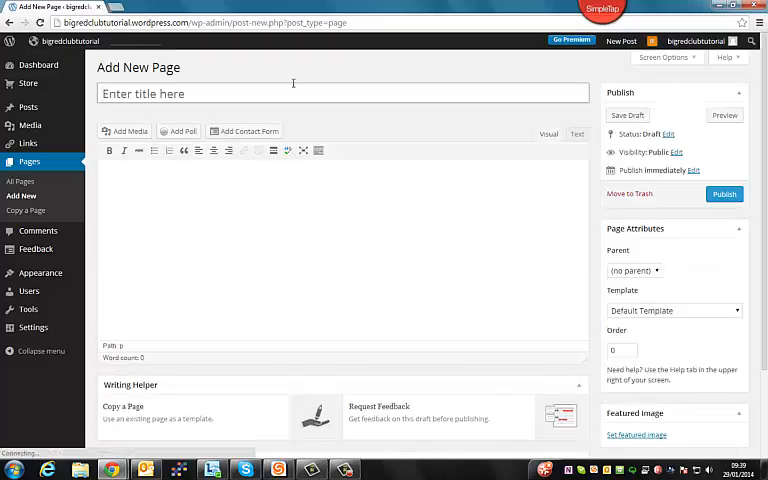
text(Contact Us)
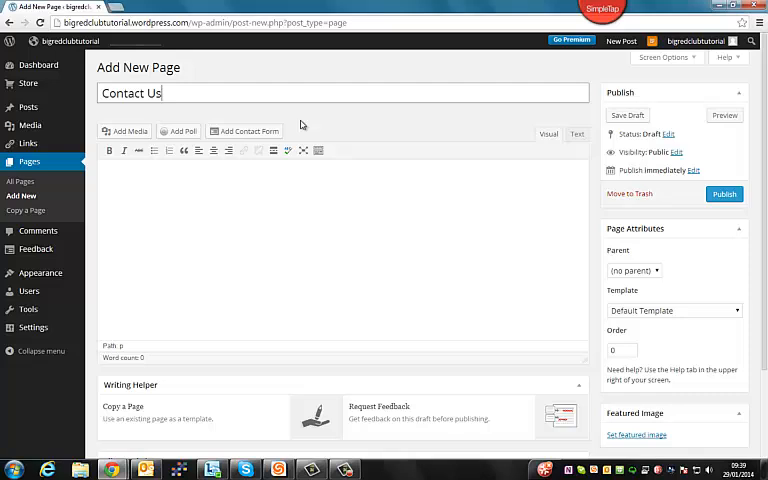
click(724, 194)
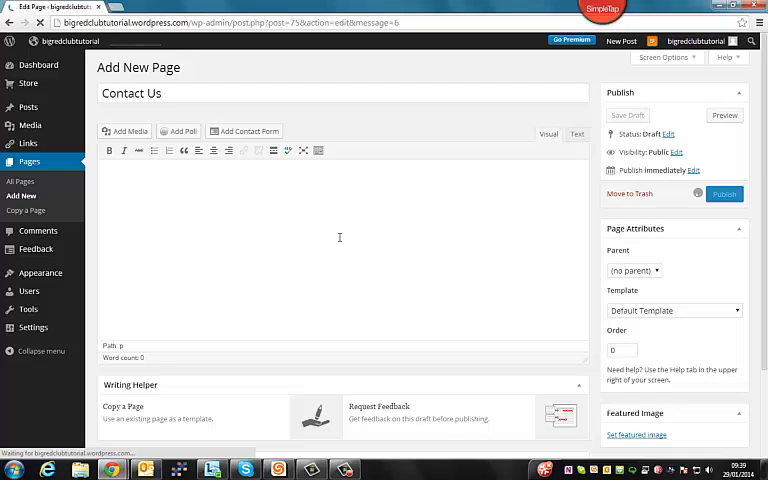
click(724, 194)
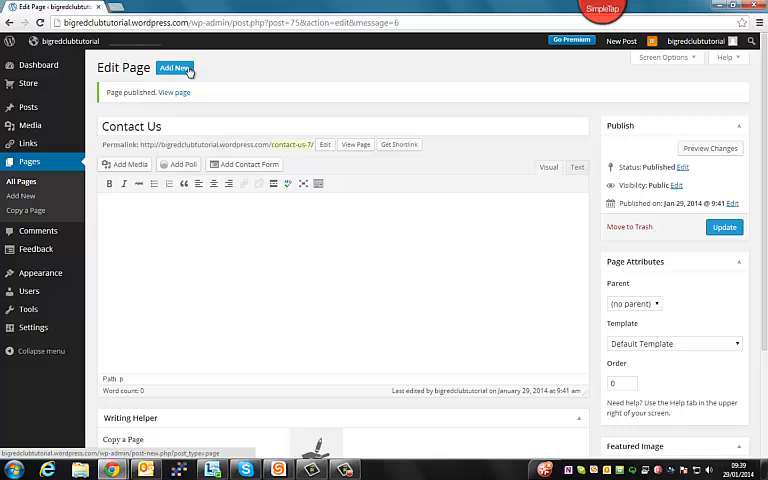
Step: Create and publish a new page titled 'Blog'
click(173, 67)
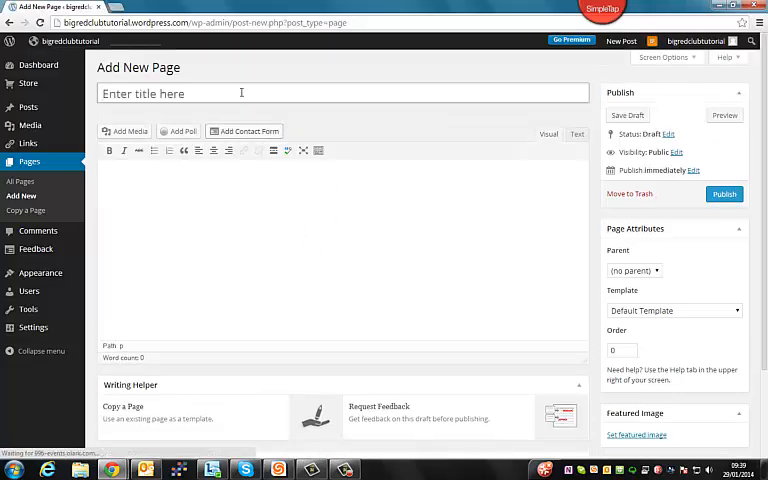
text(B)
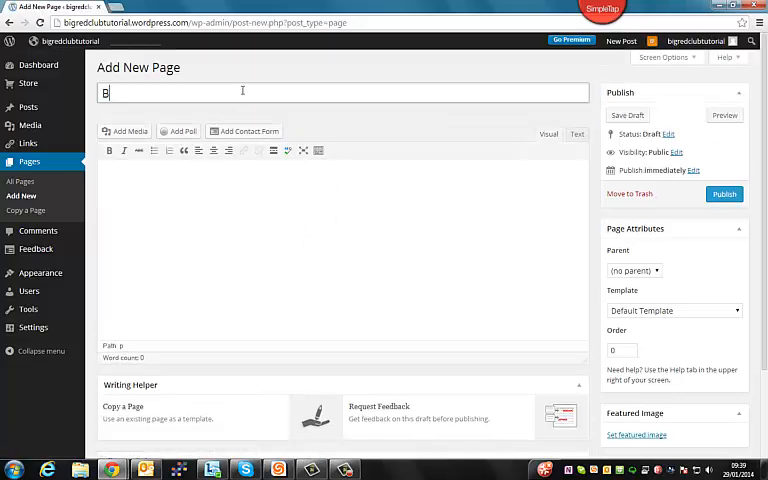
text(lo)
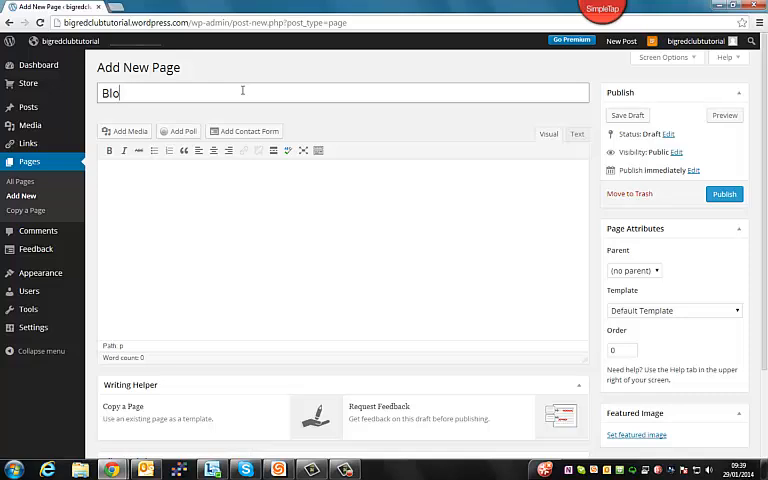
text(g)
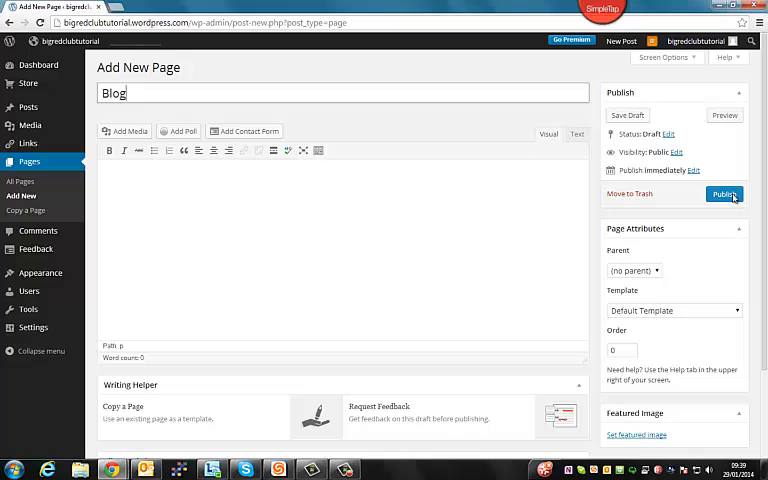
click(724, 194)
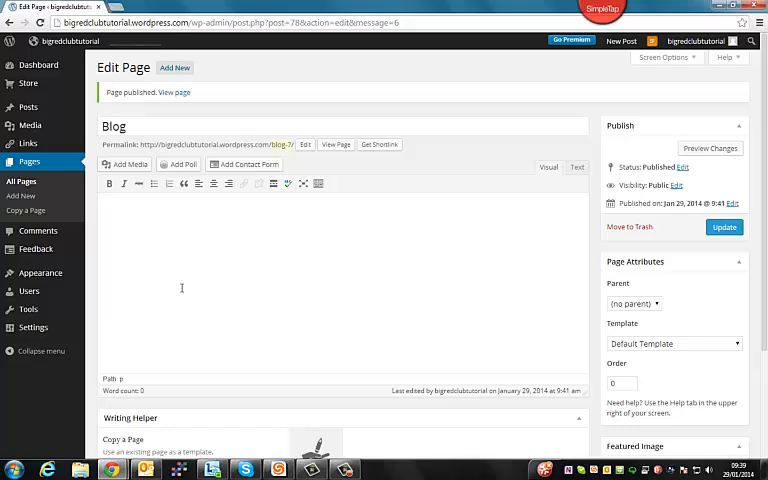
Step: In Reading settings, use a static front page with Blog as the posts page, and save
click(33, 327)
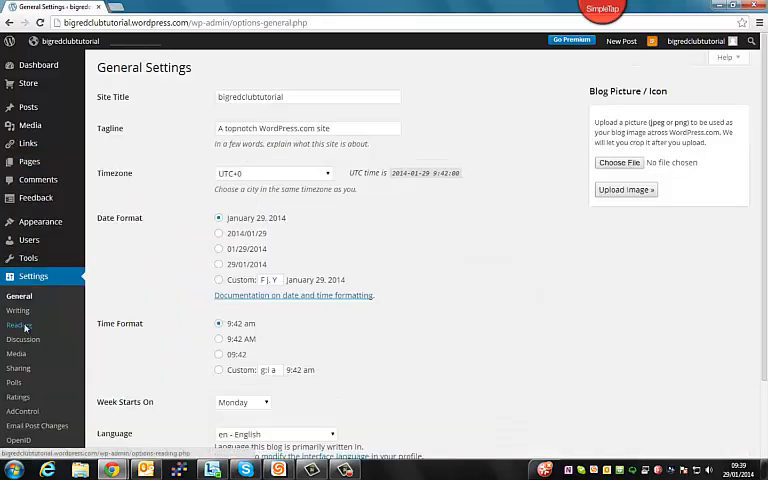
click(19, 324)
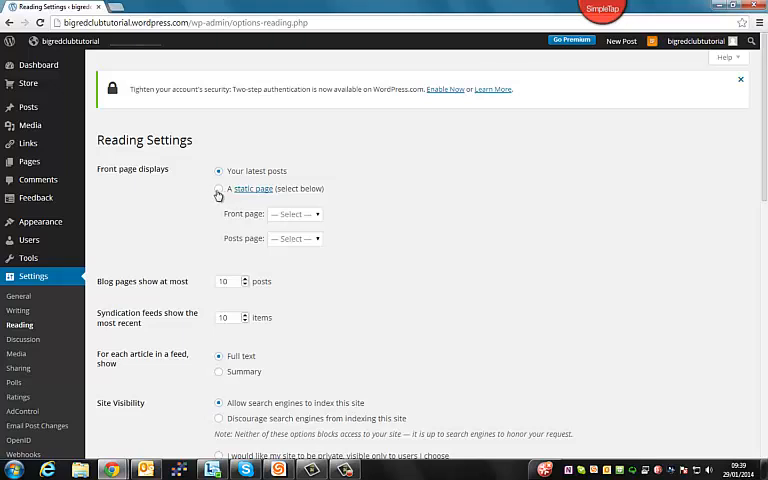
click(218, 188)
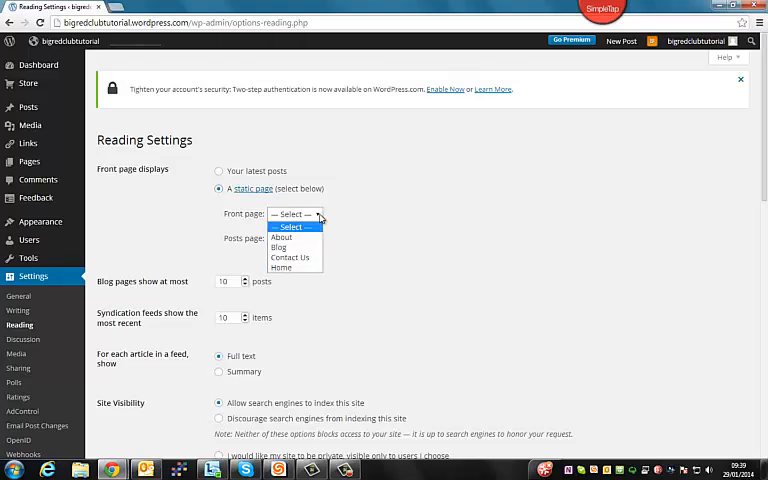
click(281, 267)
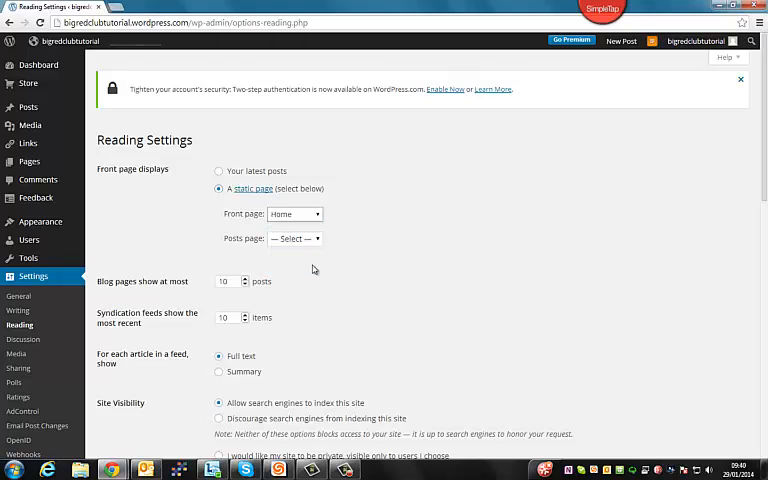
mouse_move(221, 248)
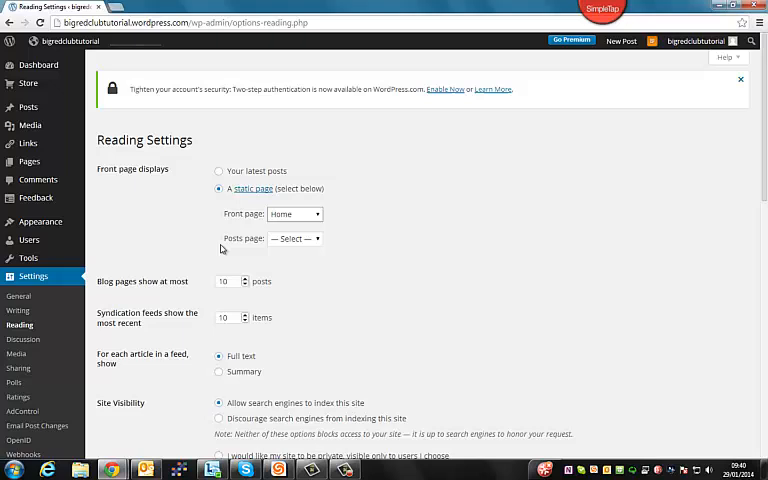
mouse_move(28, 107)
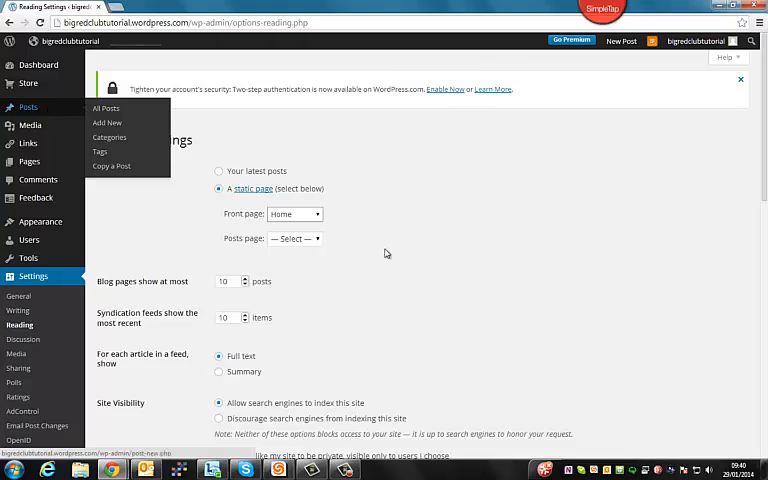
click(294, 238)
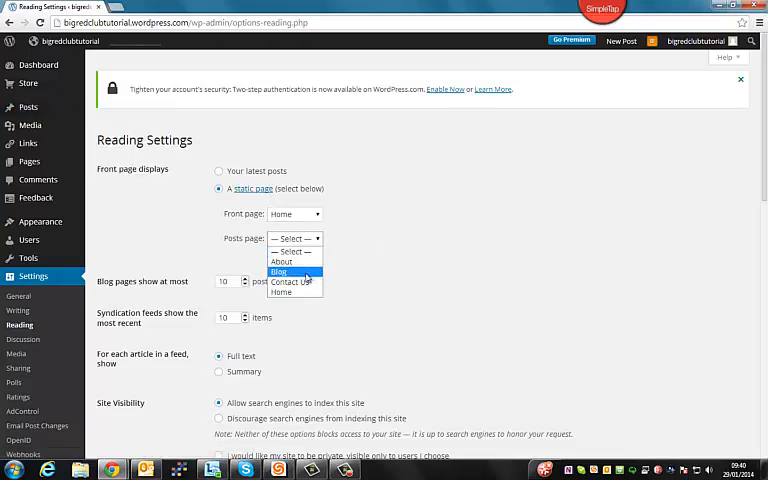
click(279, 271)
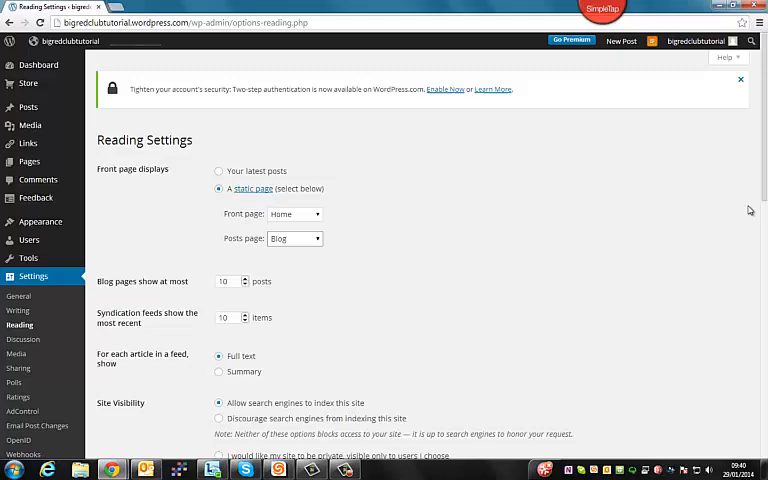
scroll(down, 3)
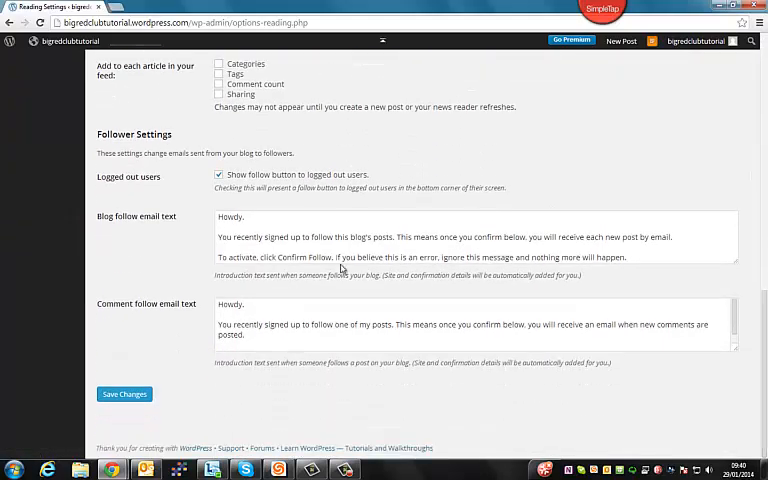
click(124, 393)
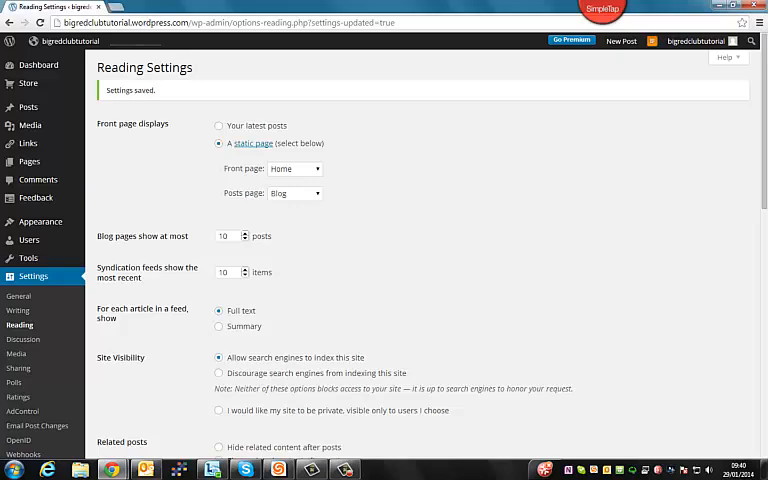
scroll(down, 3)
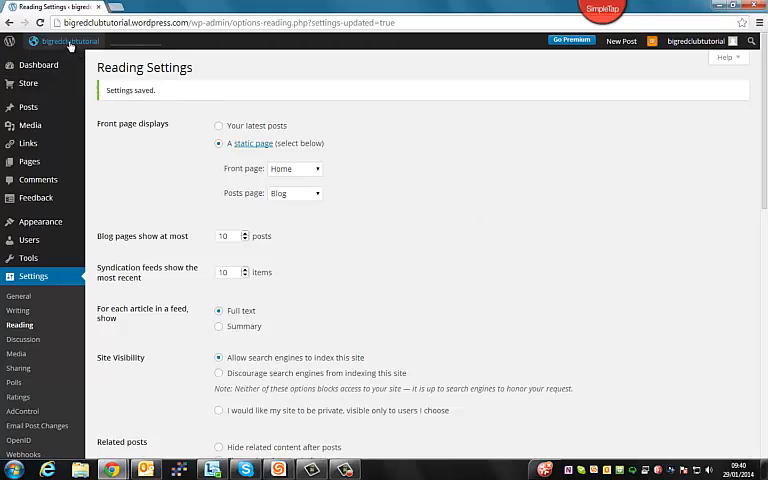
Step: Open the live site in a new tab and switch between it and Reading Settings
right_click(68, 41)
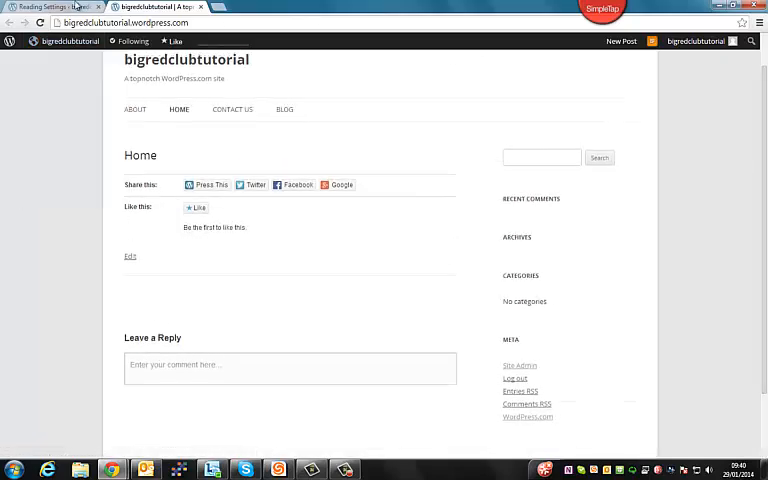
click(55, 7)
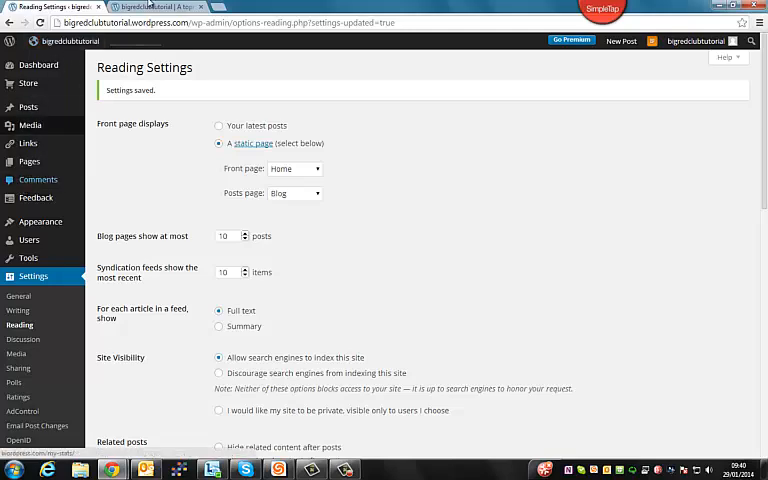
click(155, 6)
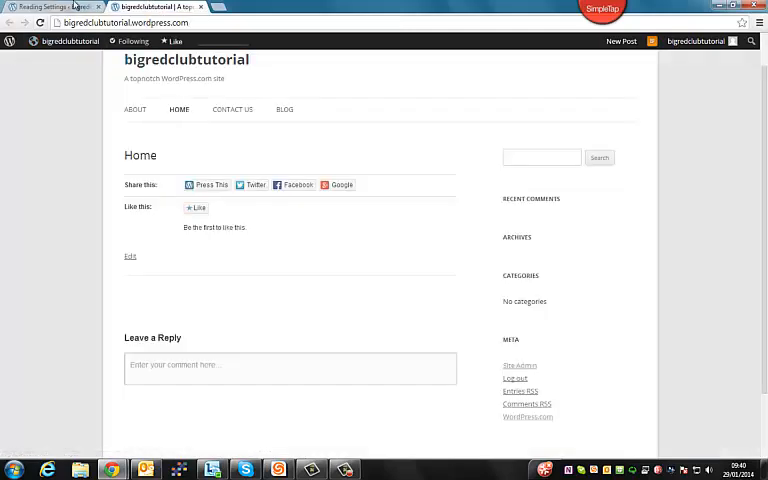
click(50, 7)
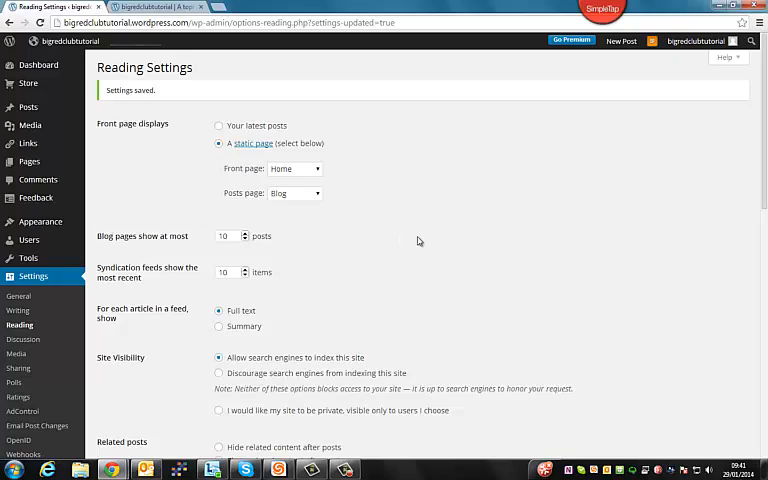
mouse_move(197, 39)
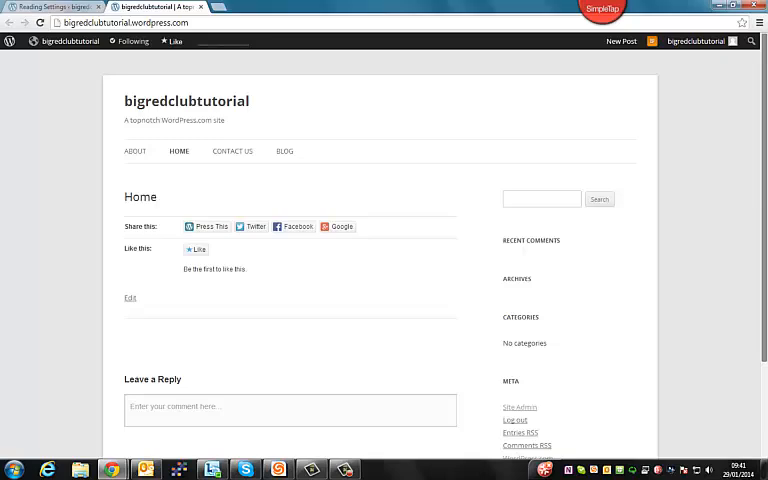
scroll(down, 3)
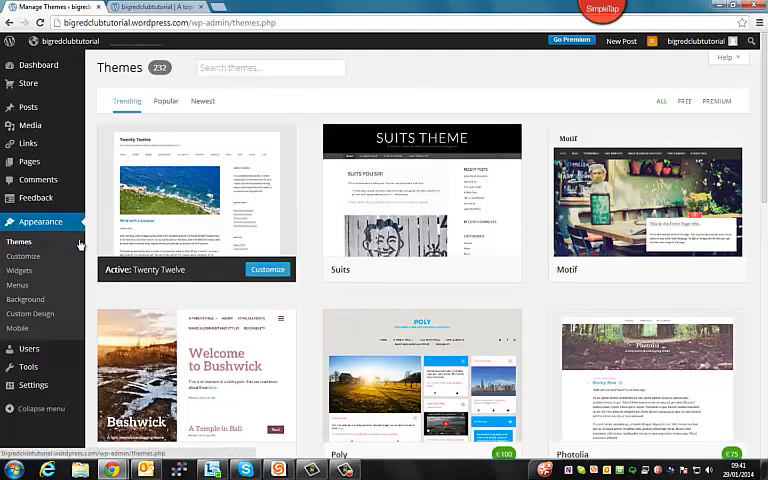
mouse_move(421, 200)
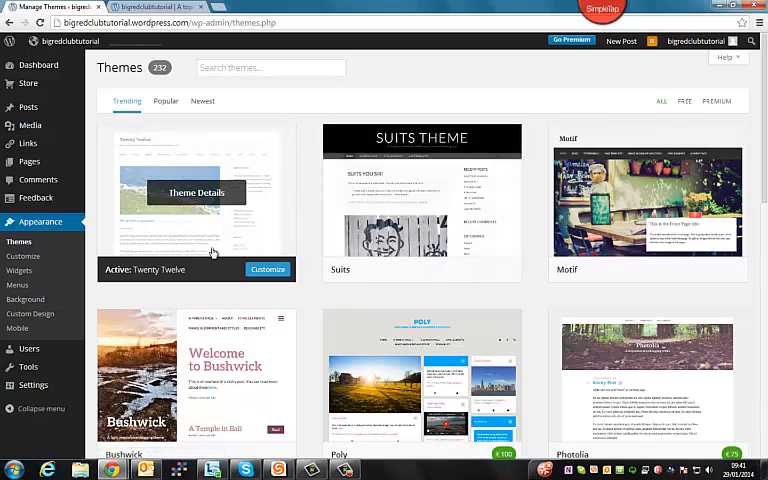
Step: Scroll through the theme catalogue until the Flounder theme is in view
scroll(down, 3)
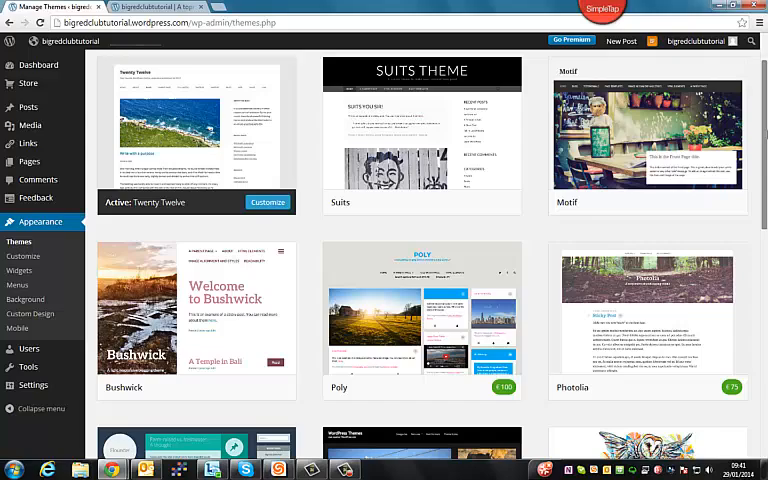
scroll(down, 3)
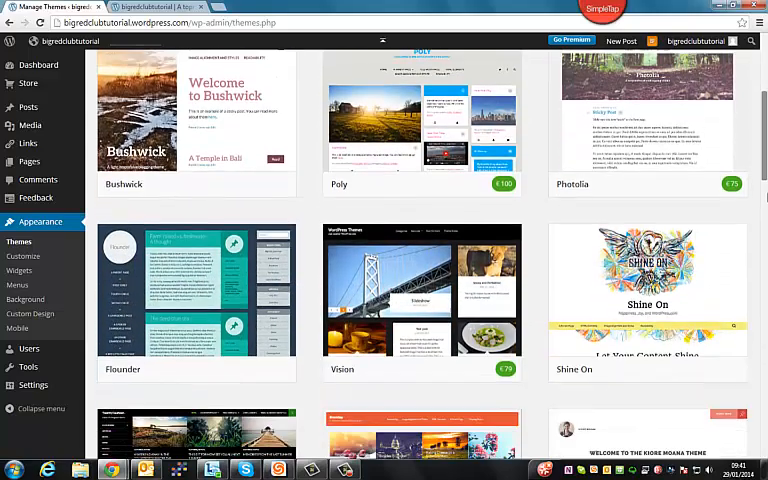
scroll(down, 3)
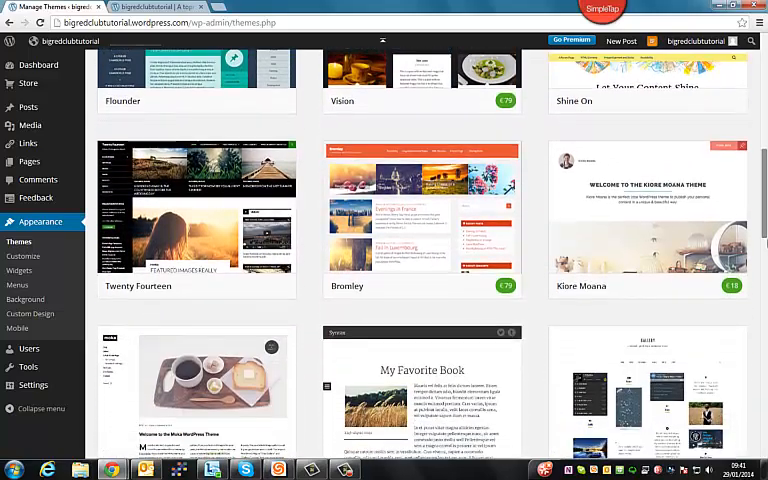
scroll(down, 3)
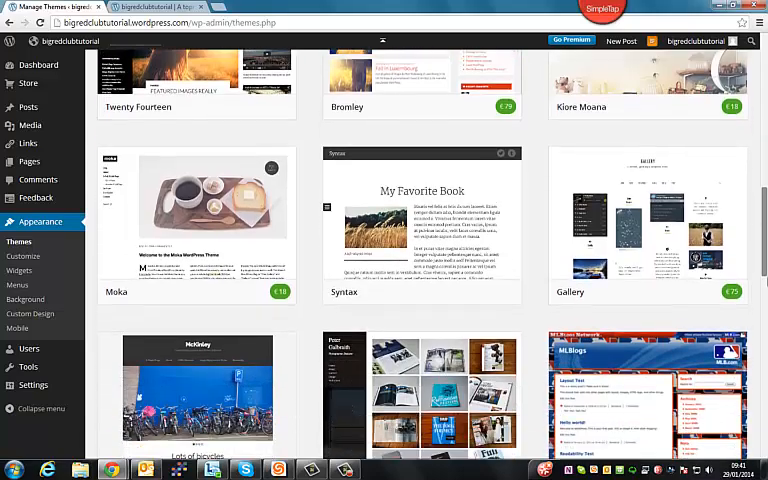
scroll(down, 3)
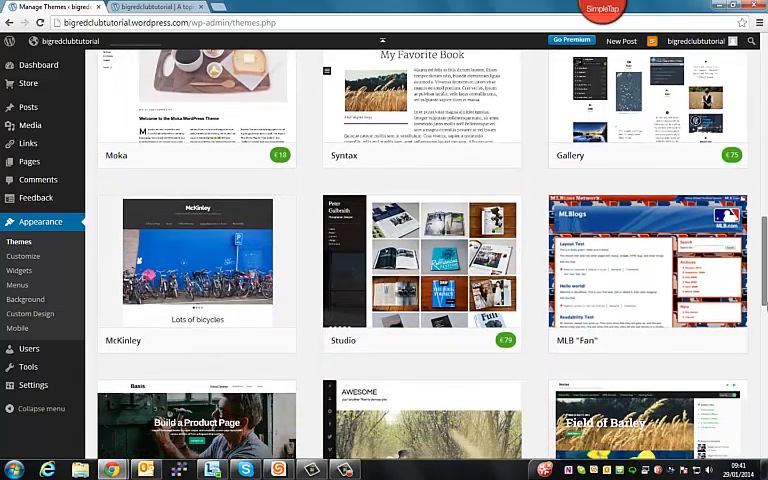
scroll(down, 3)
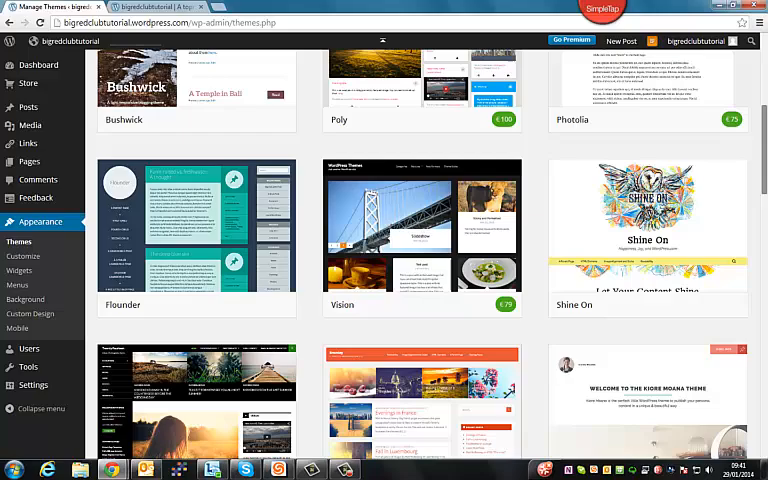
scroll(up, 3)
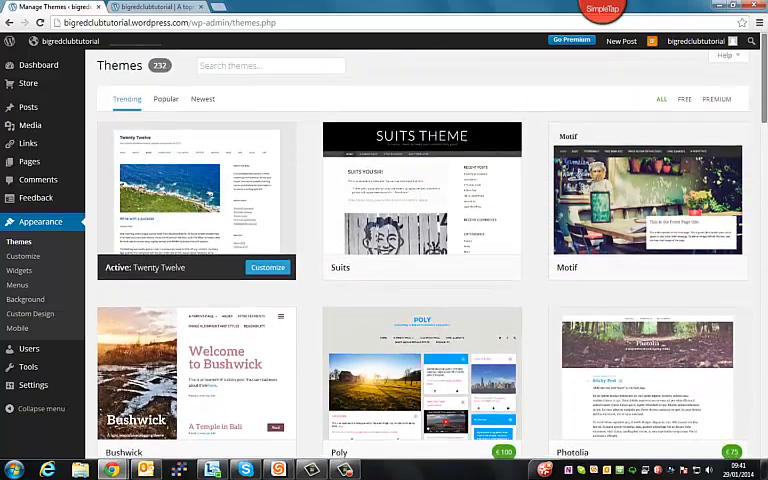
scroll(down, 3)
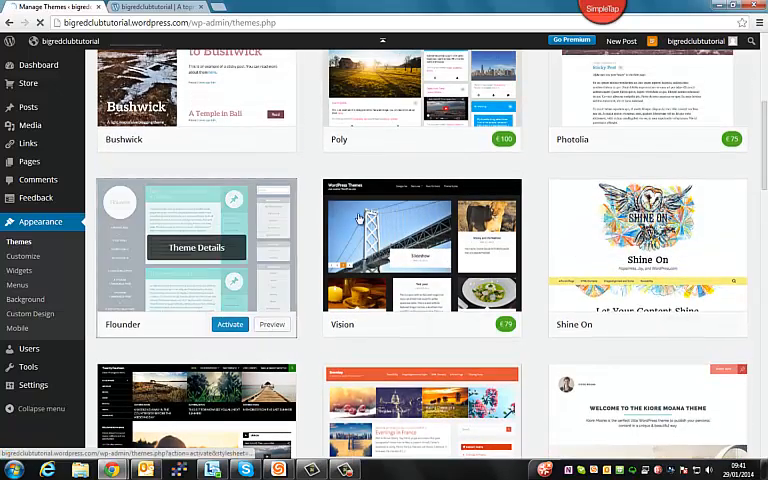
Step: Activate Flounder, then refresh the live site and go to its Blog page
click(229, 324)
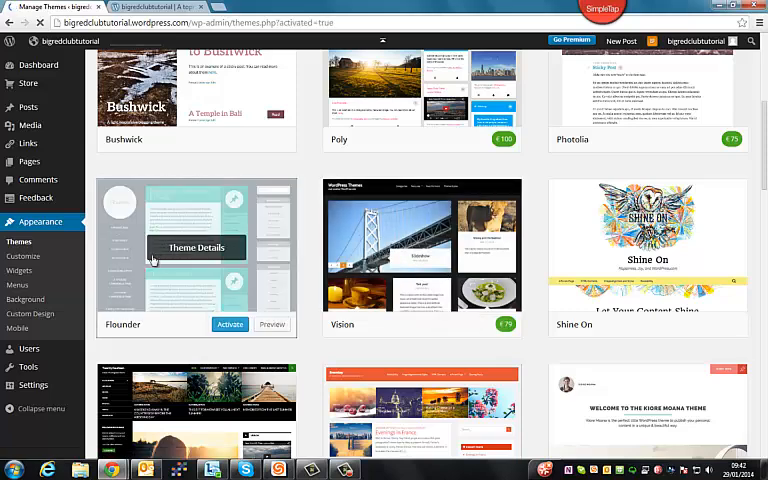
click(230, 324)
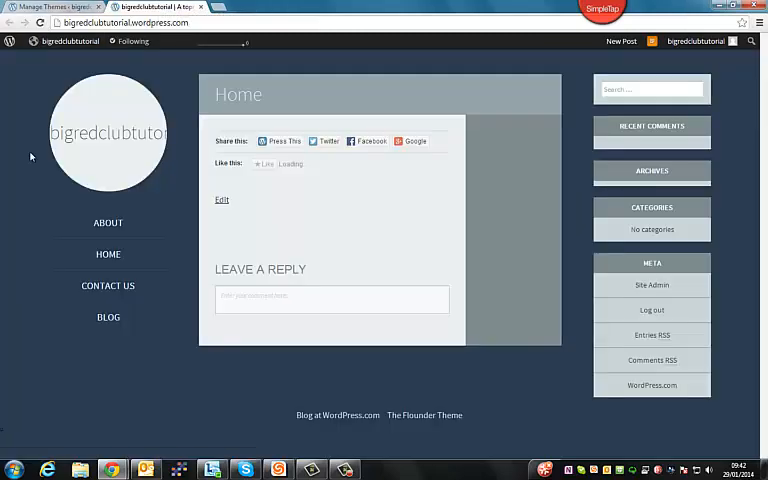
click(265, 164)
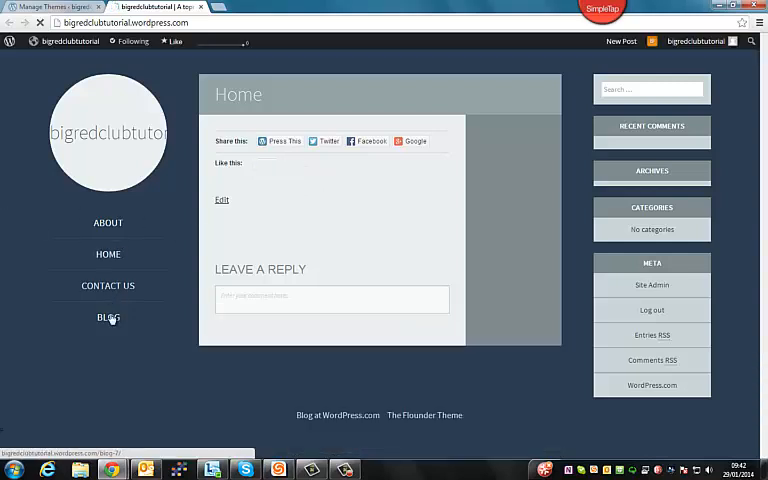
click(108, 317)
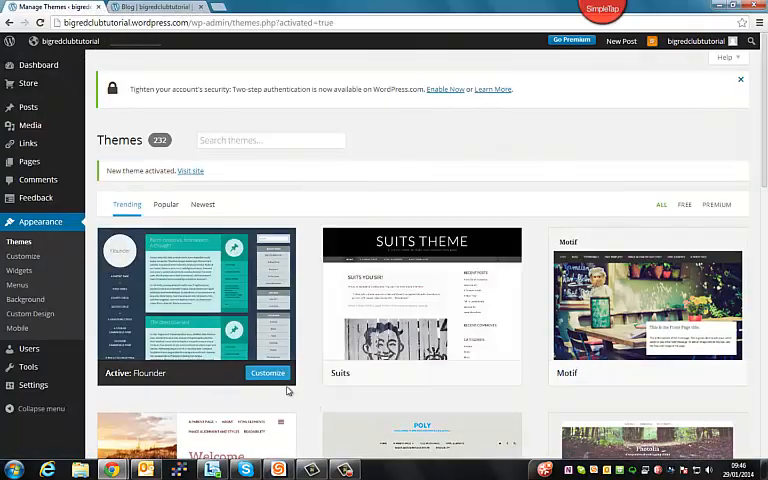
Step: Launch the customizer for the active Flounder theme
click(267, 372)
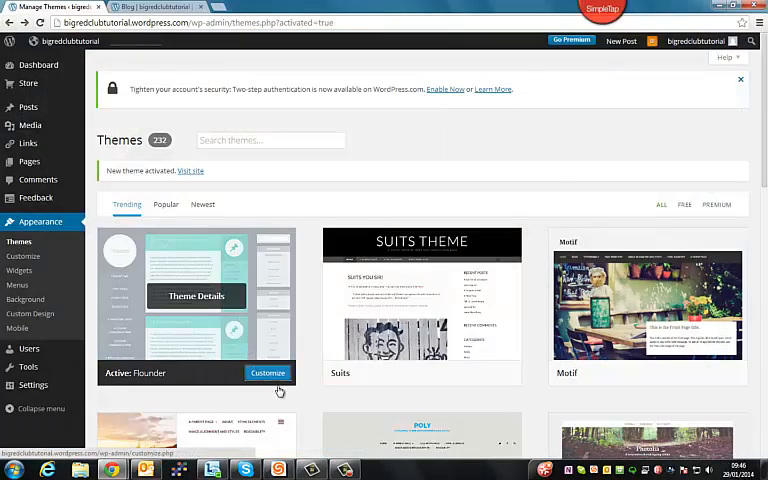
click(267, 373)
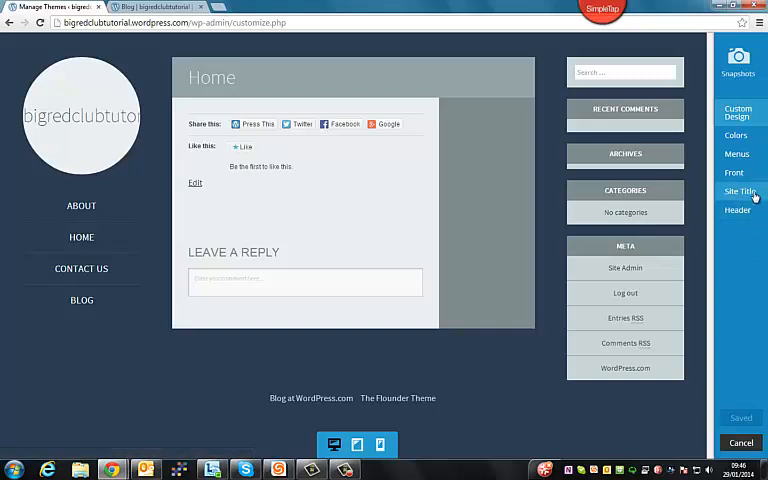
Step: Enter 'Icecream Information' as the site title and replace the tagline with 'Leading icecream resource'
click(740, 191)
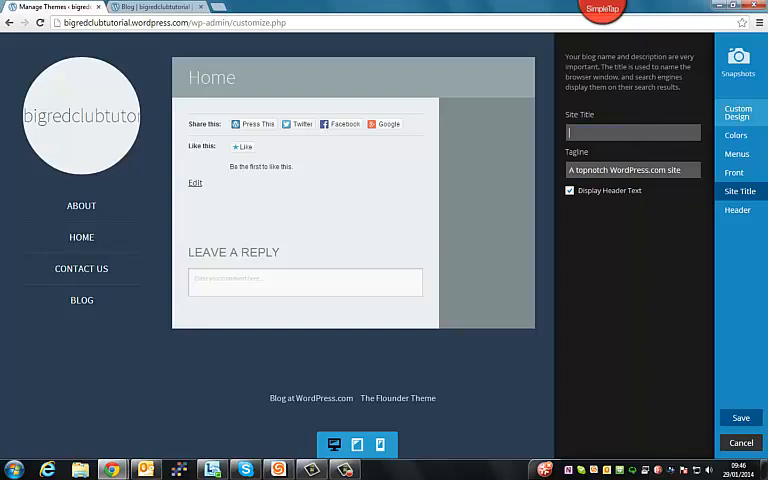
text(ic)
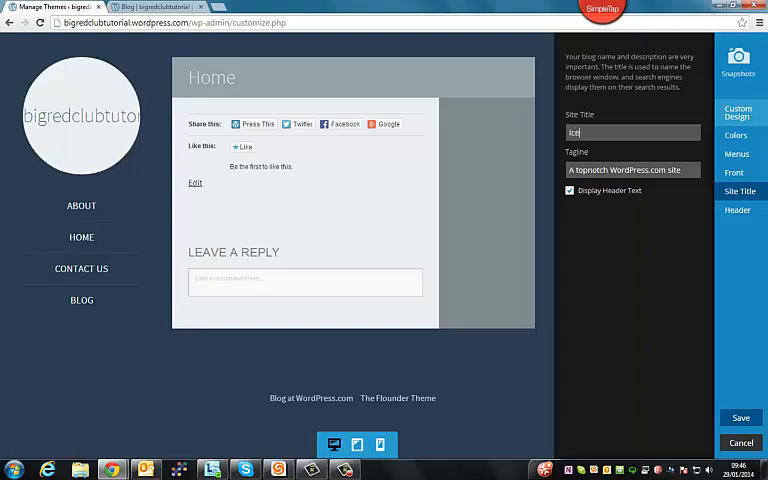
text(cecream Information)
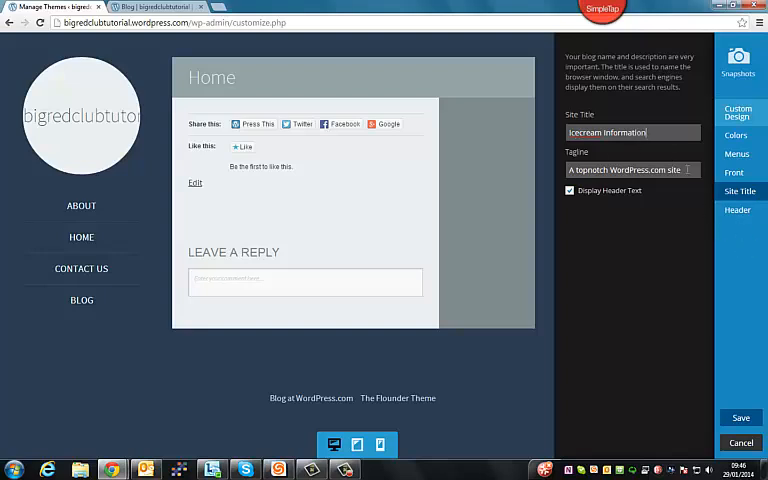
click(632, 169)
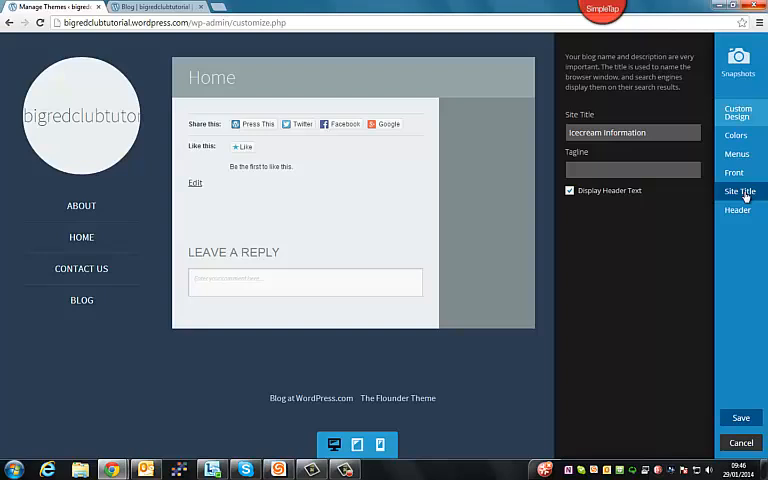
click(632, 169)
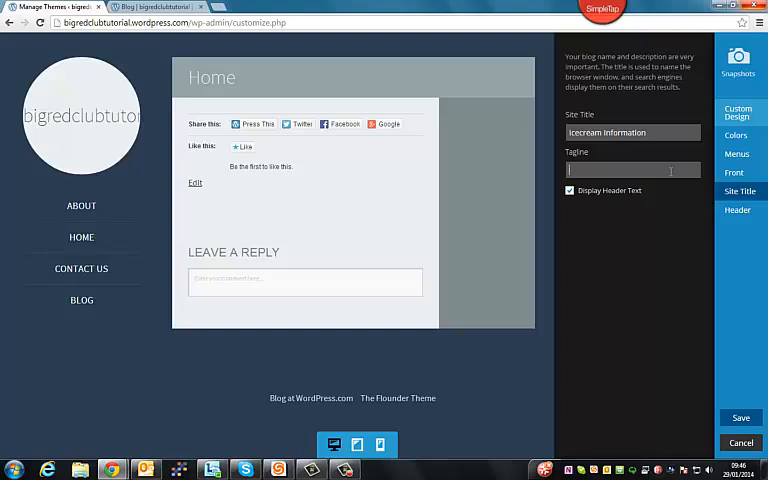
text(Leading Icecream res)
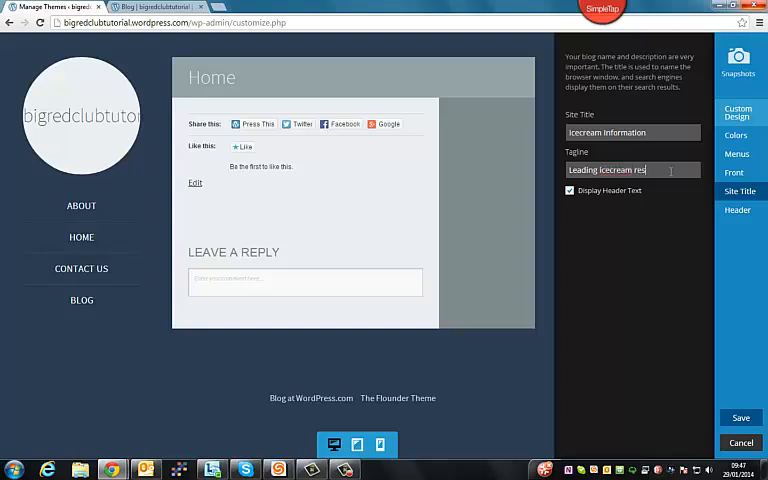
text(ource)
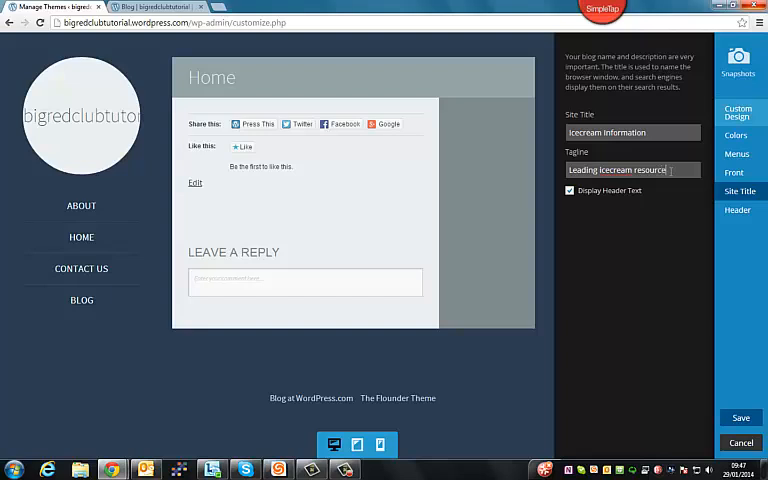
mouse_move(684, 400)
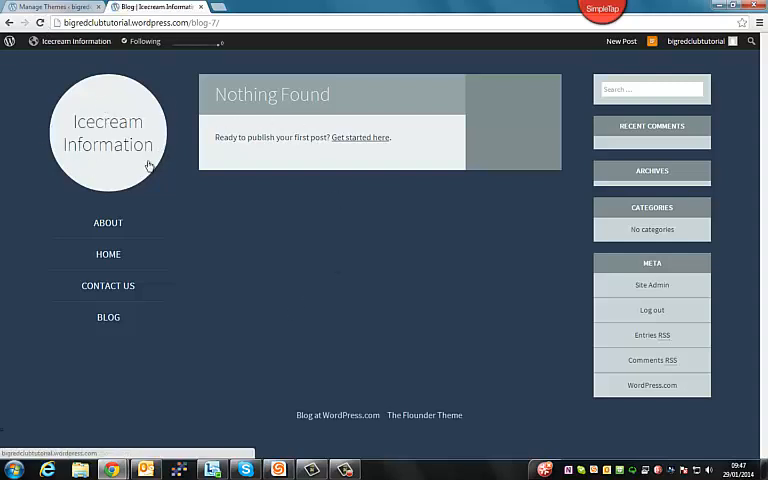
mouse_move(342, 161)
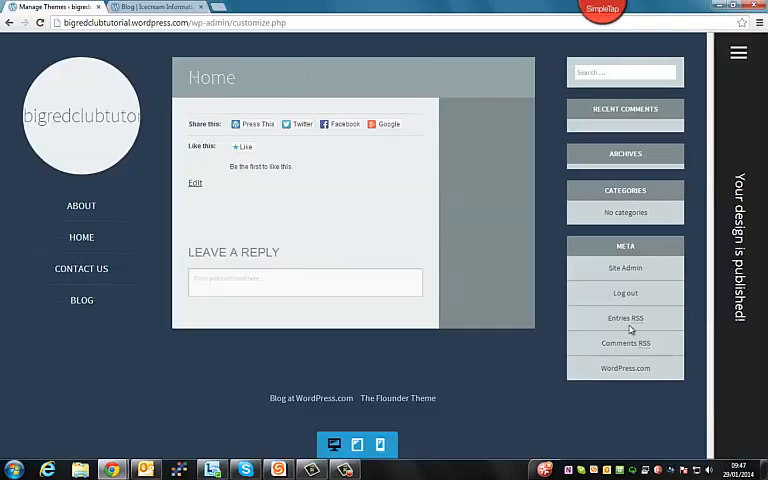
mouse_move(468, 302)
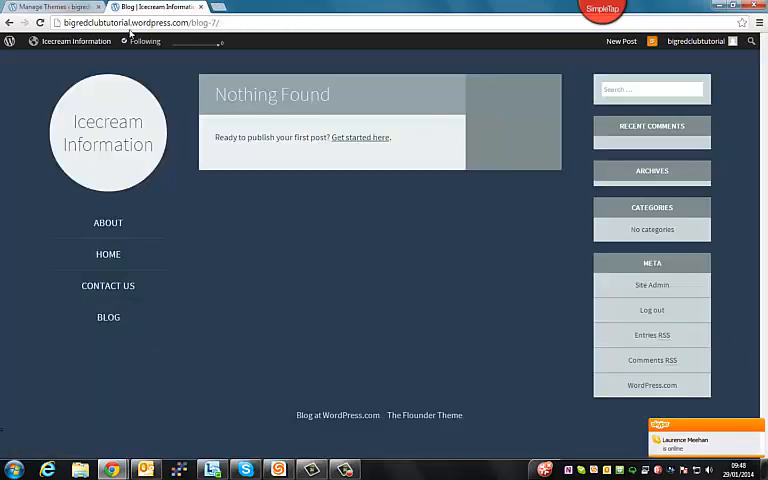
mouse_move(98, 227)
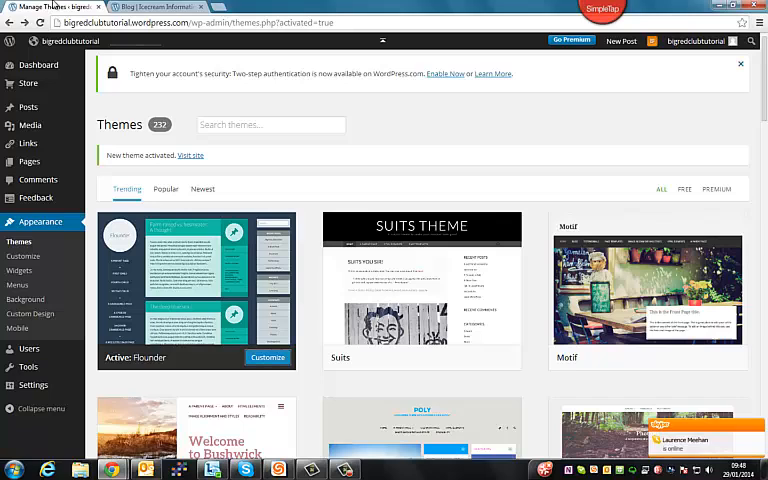
mouse_move(17, 285)
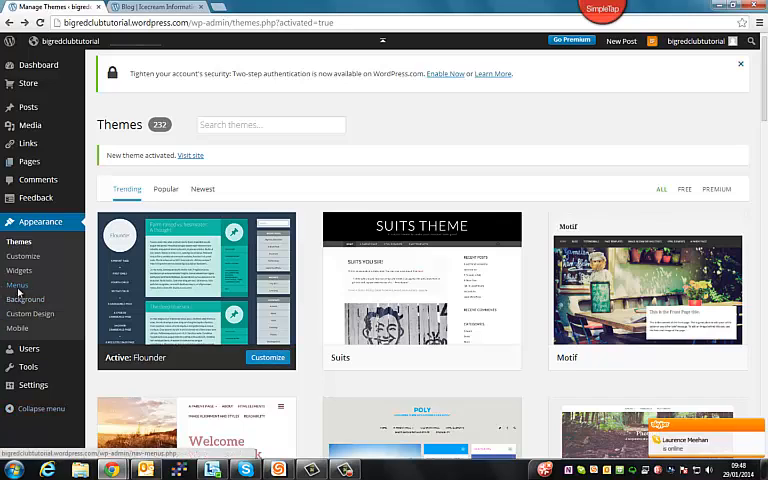
Step: Reorder Menu 1 to Home, About, Blog, Contact Us, save it, and open Posts
click(18, 285)
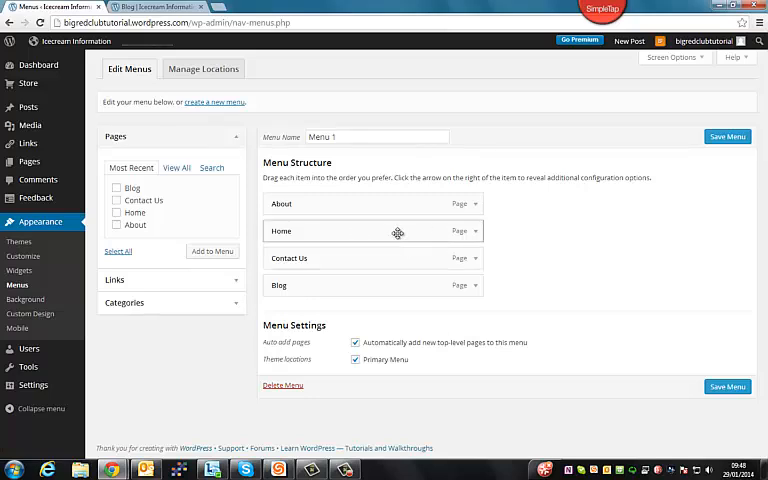
drag(397, 231, 395, 198)
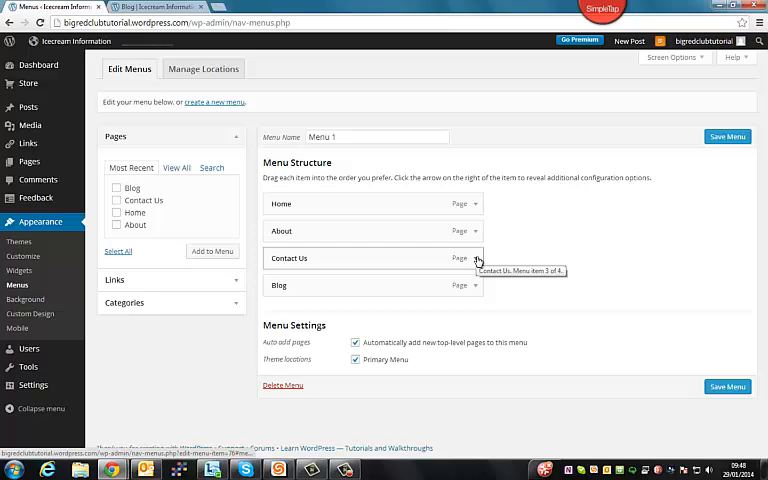
click(477, 258)
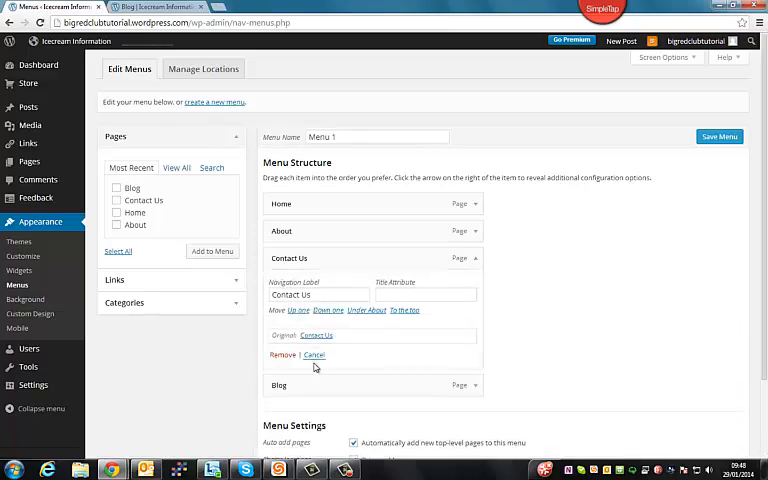
mouse_move(481, 261)
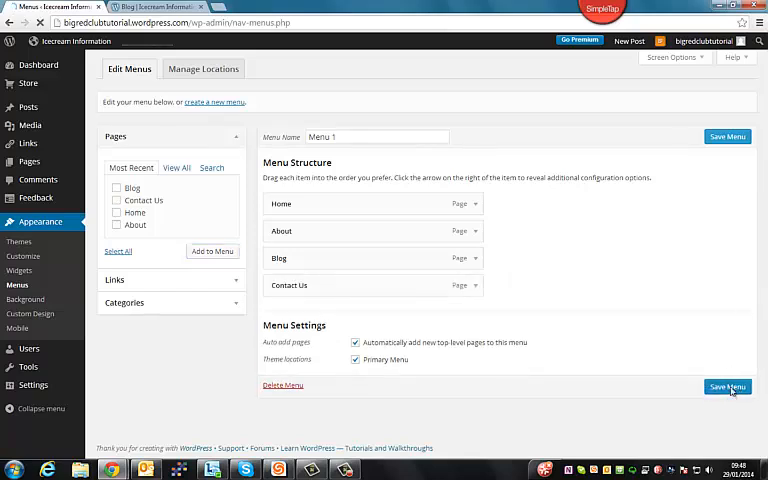
click(727, 387)
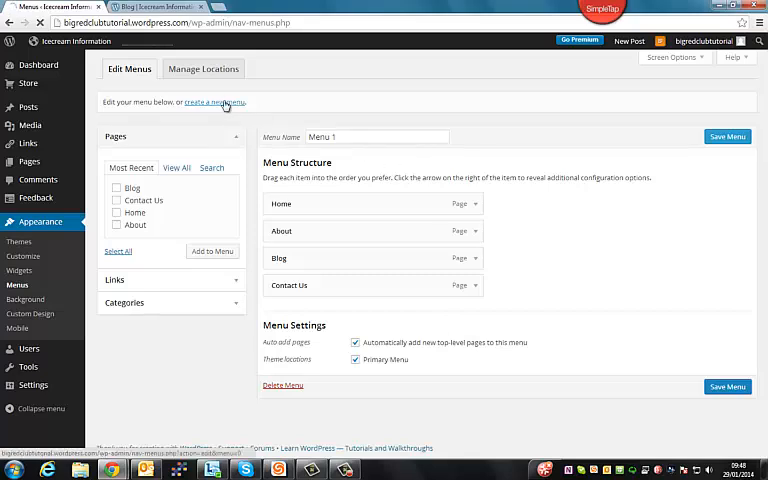
click(727, 136)
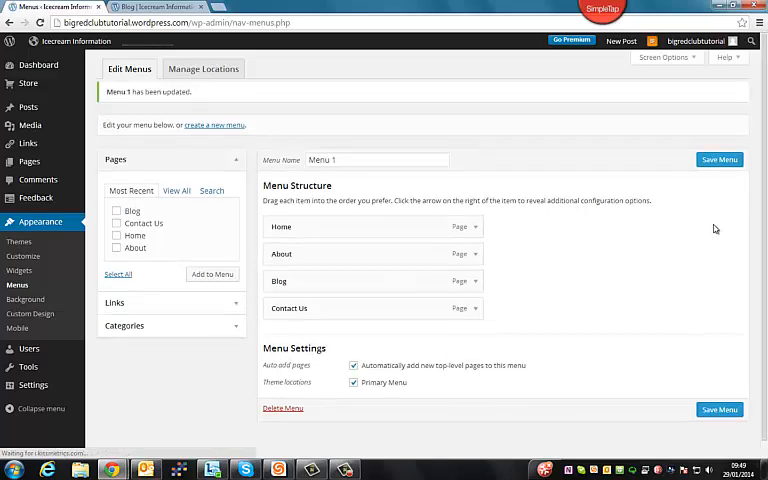
mouse_move(477, 415)
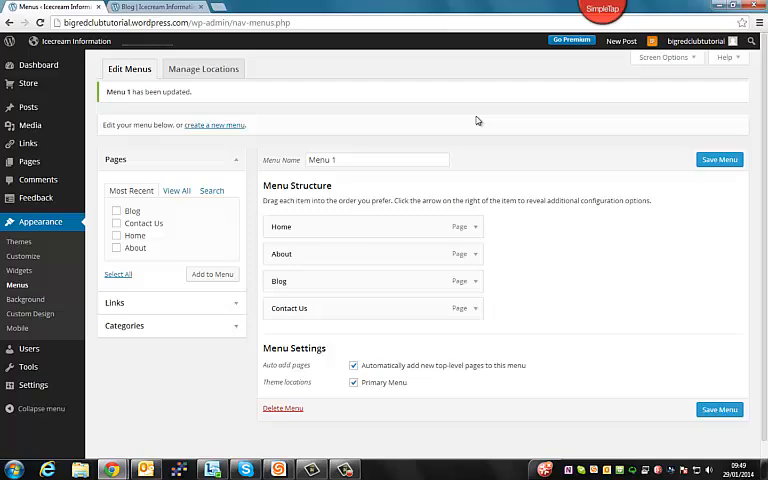
mouse_move(28, 107)
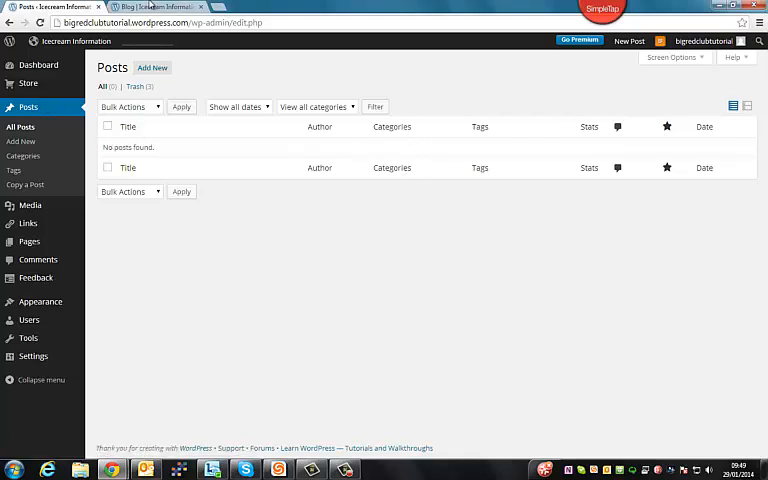
Step: Glance at the empty posts list, then start a blank new post
click(155, 7)
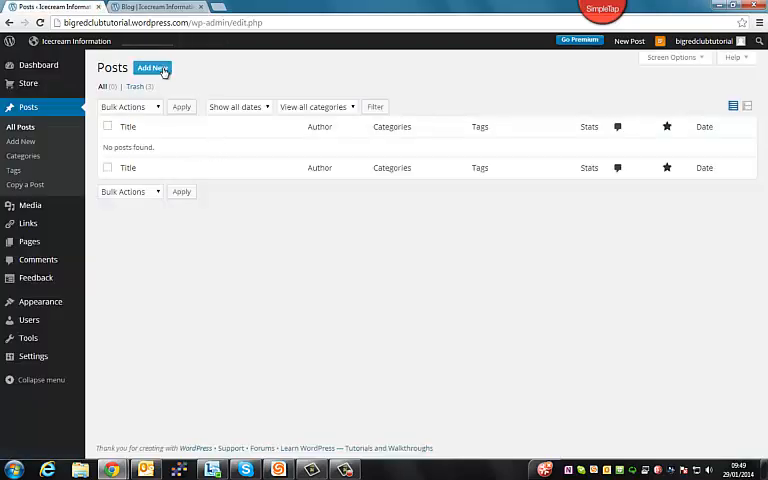
click(152, 67)
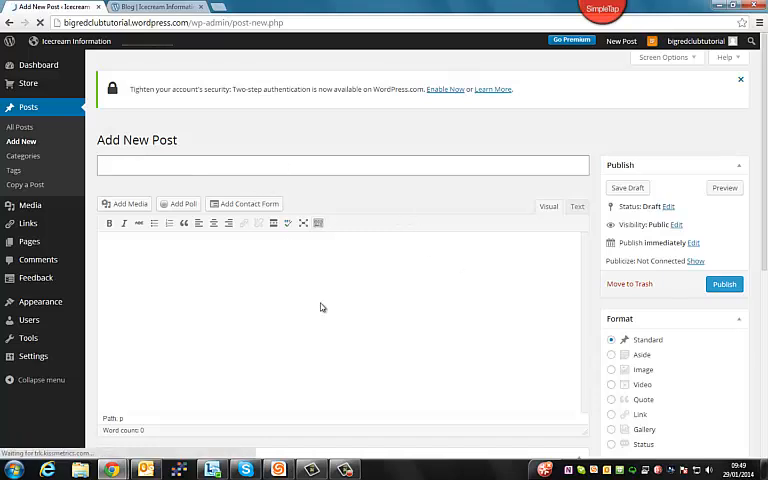
Step: Title the post 'This is my first post', write 'Hi.' and 'I really like Ice cream.', open the media library
text(This is my f)
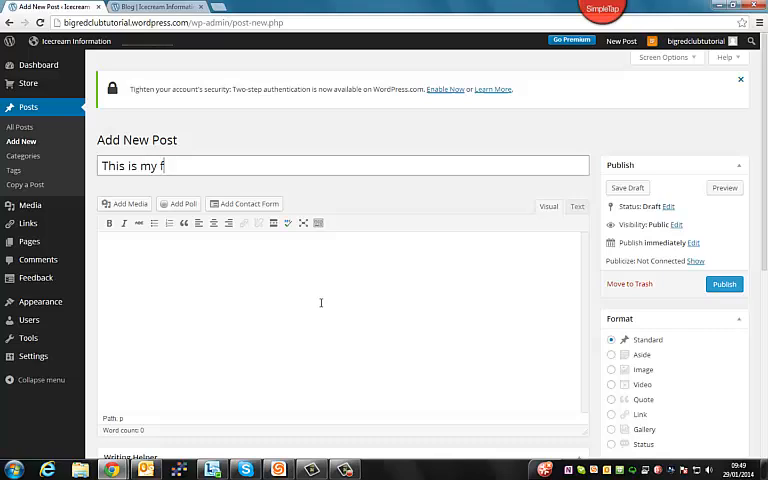
text(irst post)
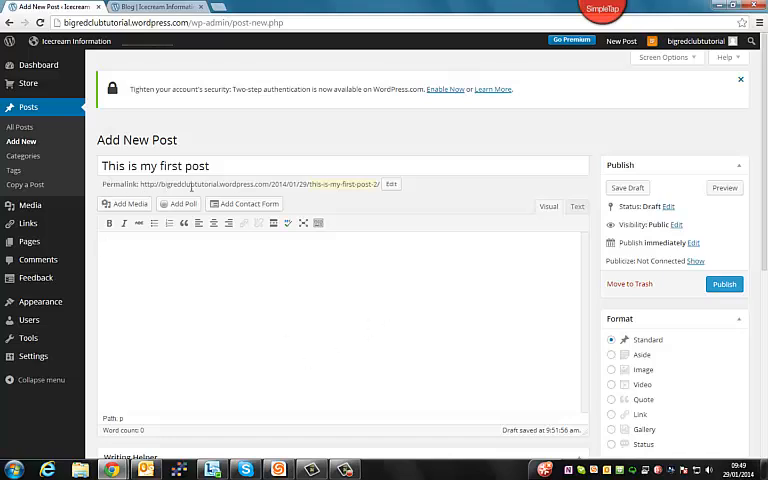
mouse_move(377, 213)
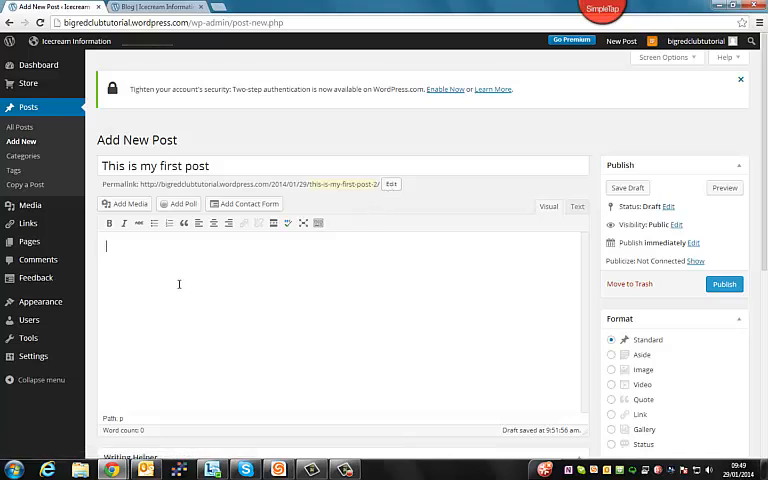
text(Hi,)
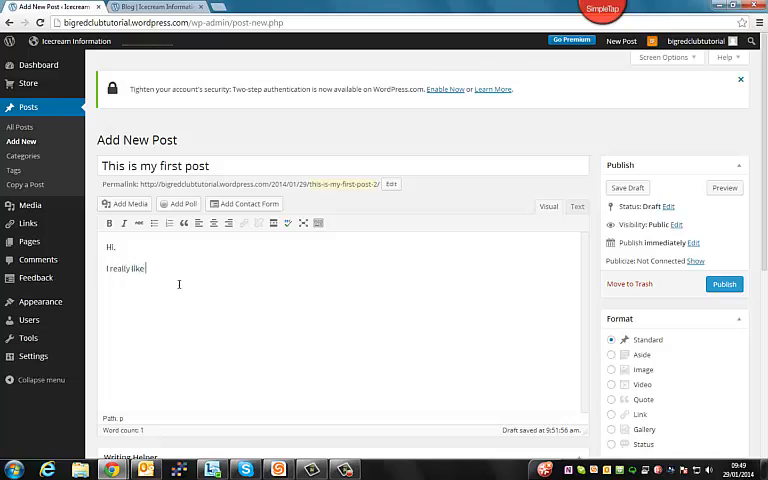
text(ice cream)
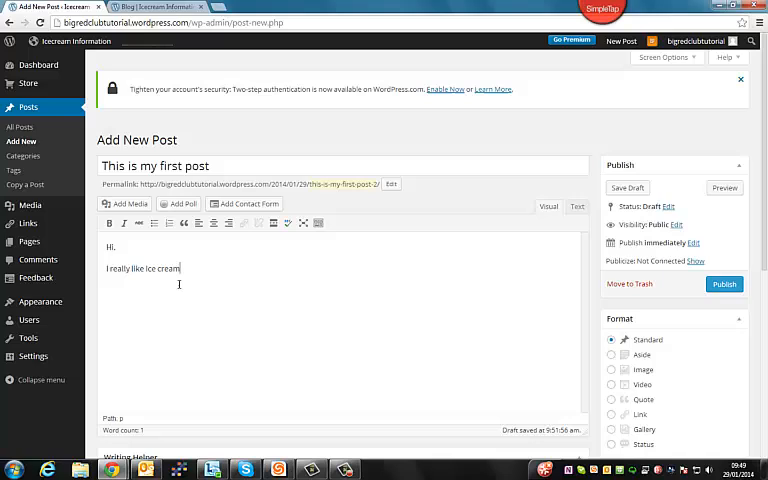
text(.)
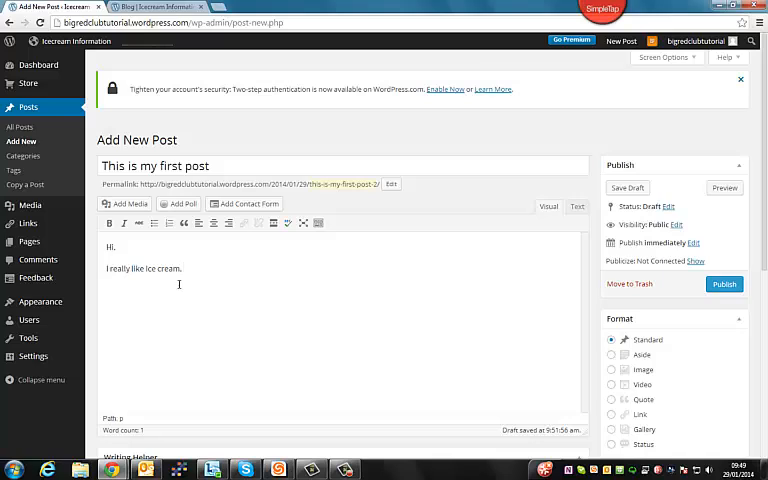
mouse_move(270, 283)
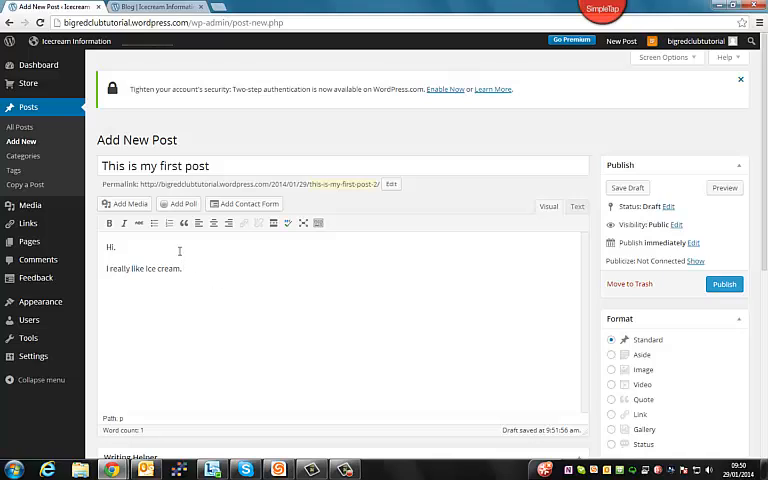
click(128, 204)
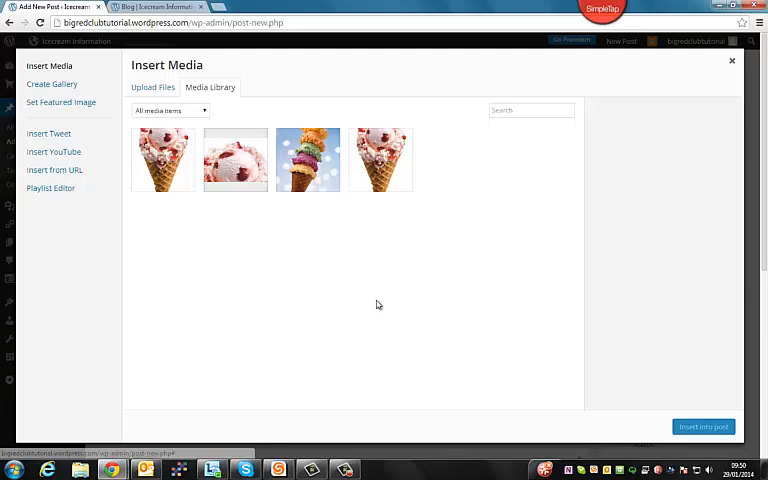
mouse_move(290, 98)
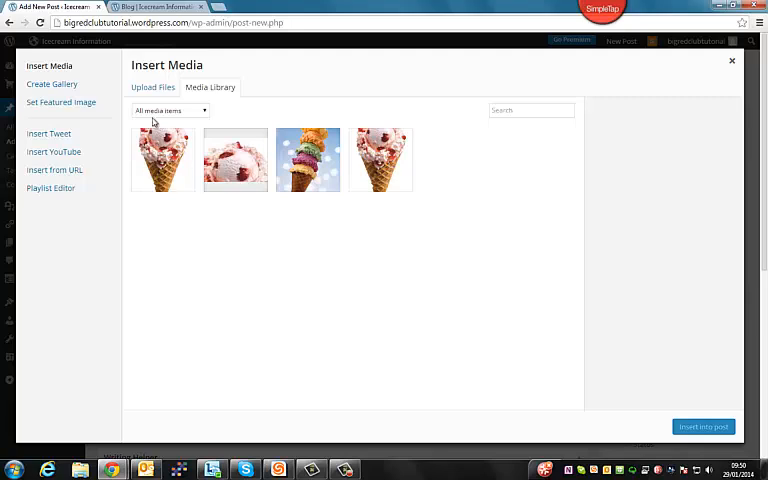
Step: Upload icecream2.jpg and insert the vanilla cone image into the post
click(152, 87)
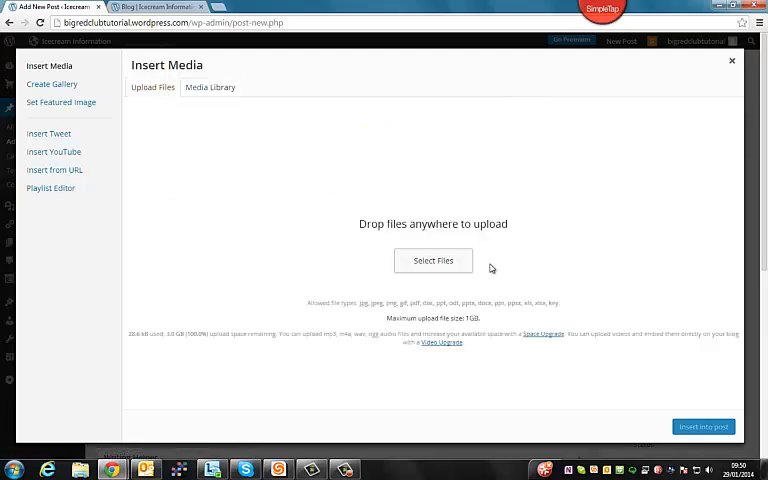
click(433, 260)
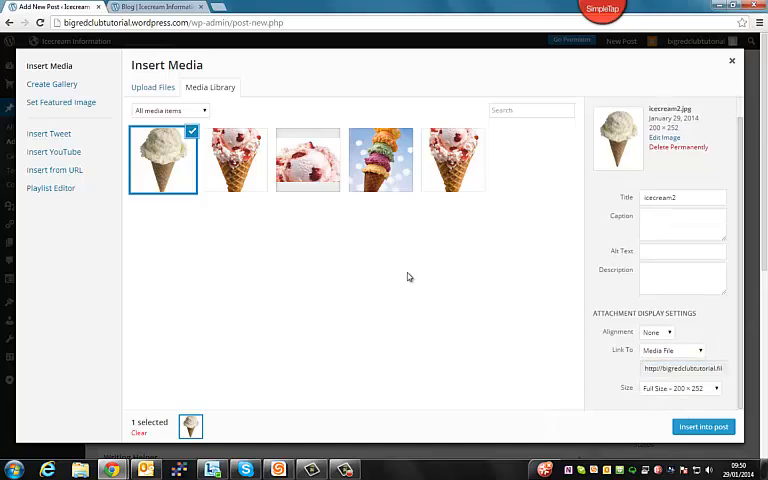
click(703, 427)
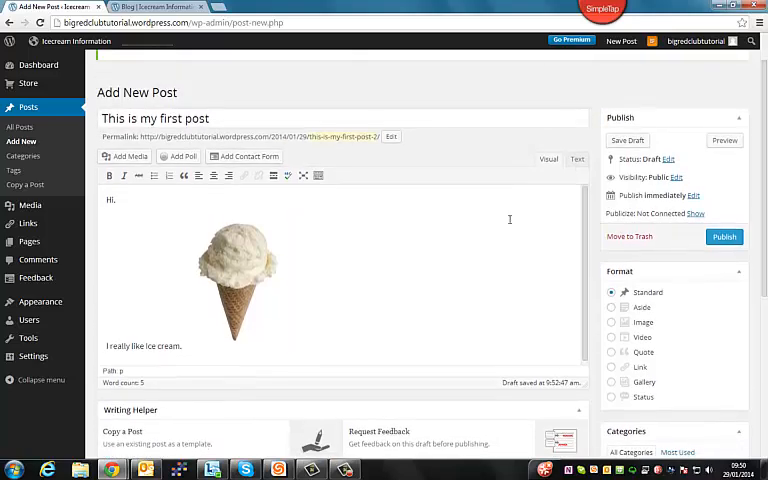
Step: Check the image HTML in Text view, then publish 'This is my first post'
click(577, 158)
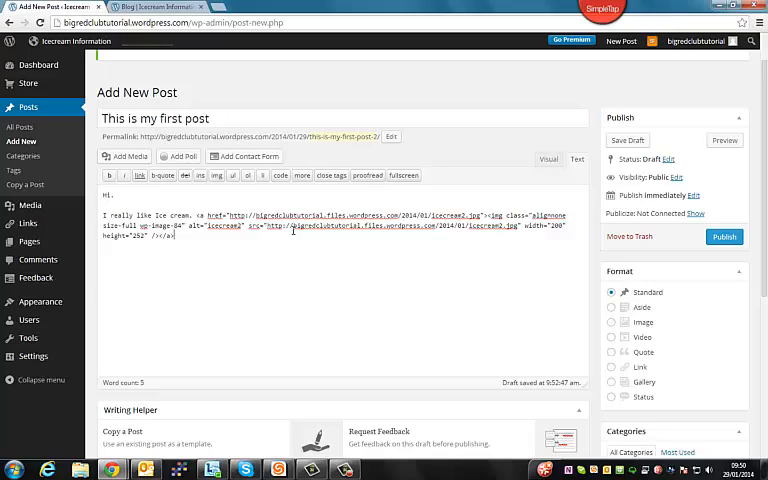
click(548, 159)
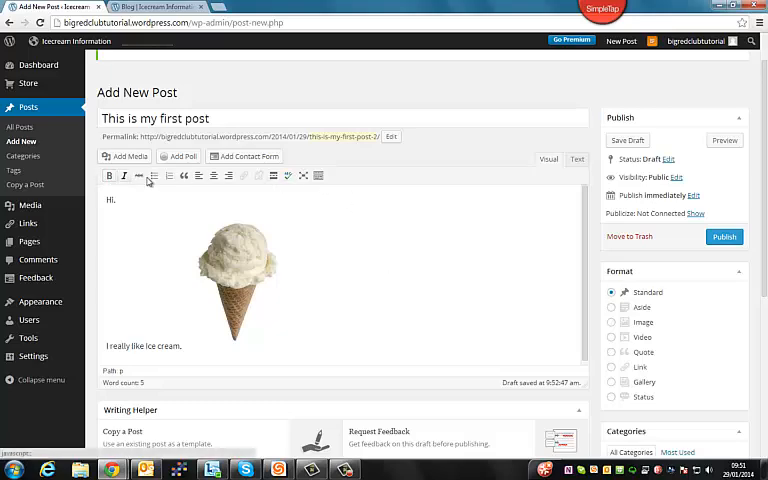
click(577, 159)
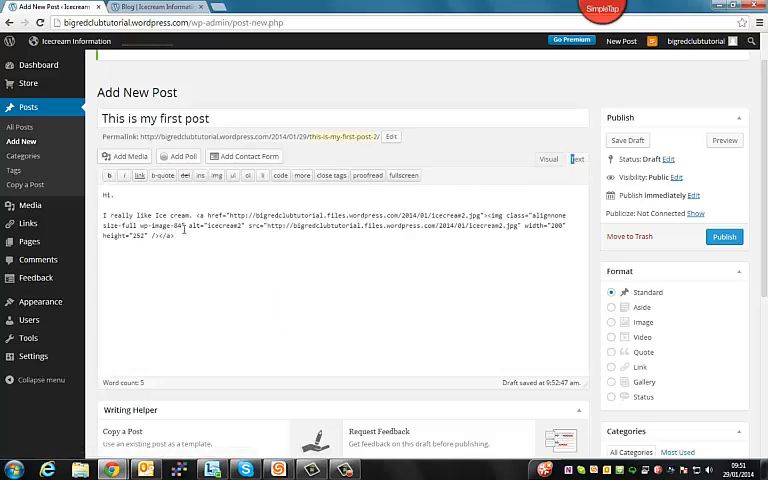
mouse_move(527, 249)
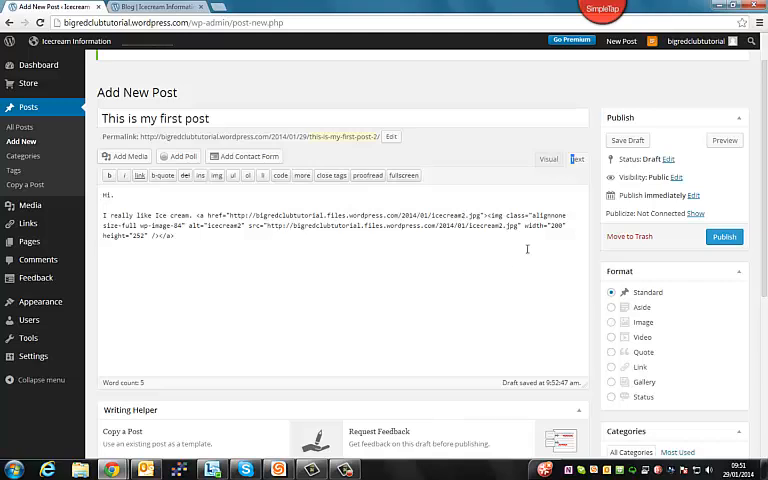
click(724, 237)
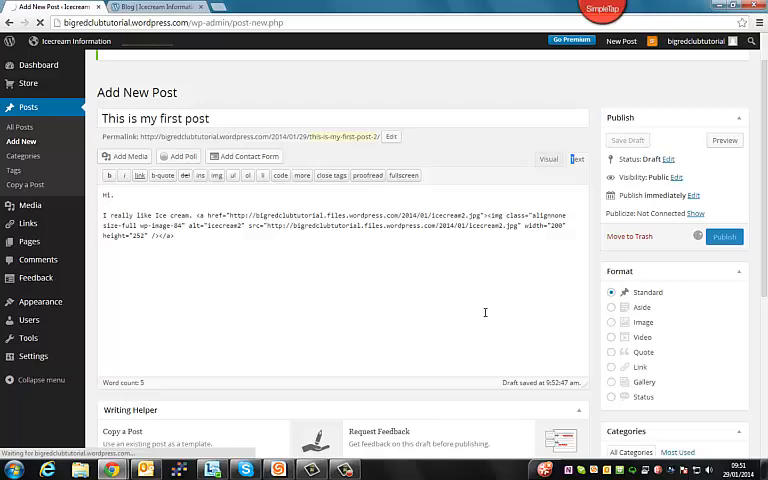
click(724, 236)
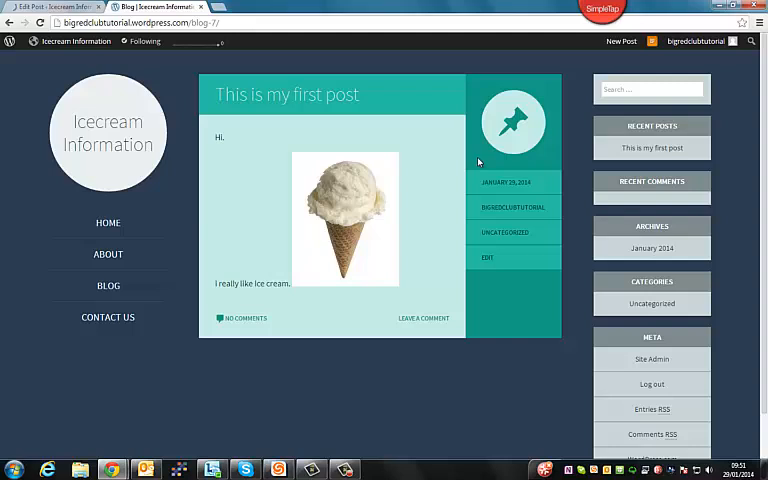
mouse_move(281, 296)
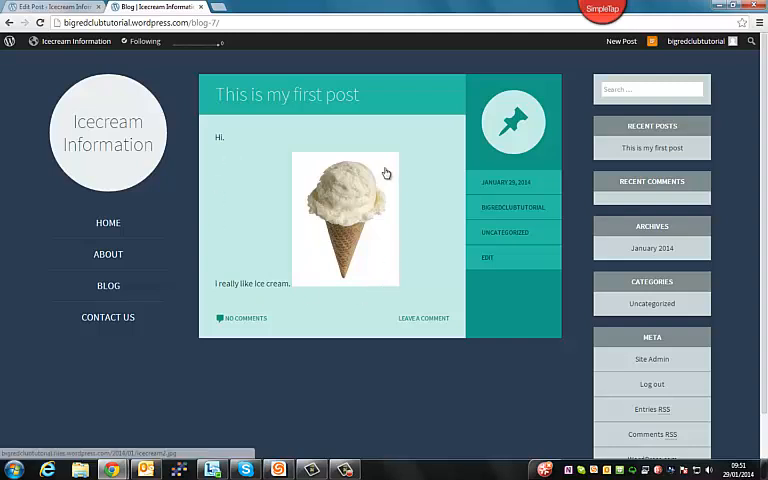
mouse_move(376, 292)
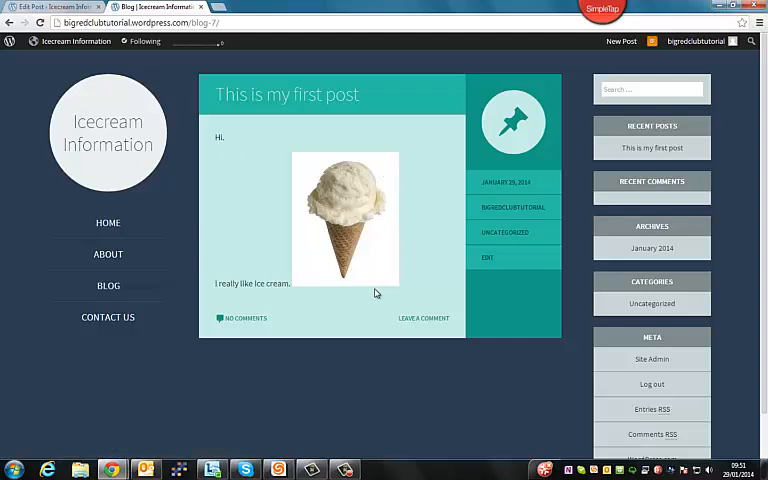
mouse_move(342, 220)
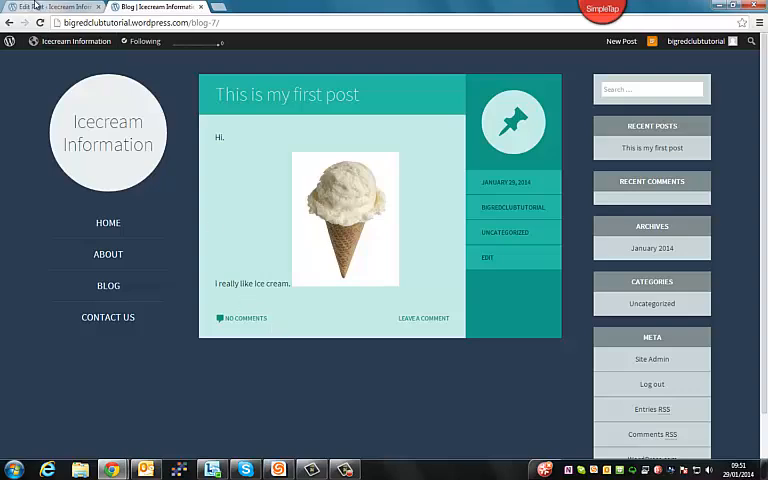
Step: Switch to the tab showing the published first post's own page
click(50, 7)
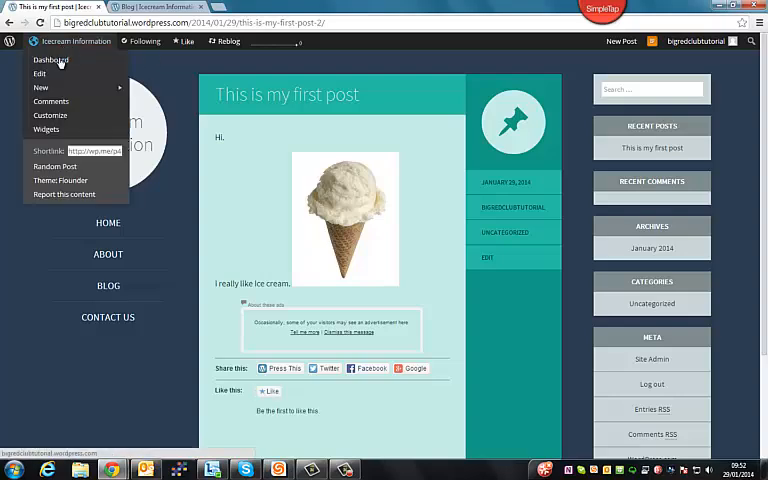
Step: Create 'This my second post' with the icecream3.jpg multi-coloured cone image and publish it
click(50, 60)
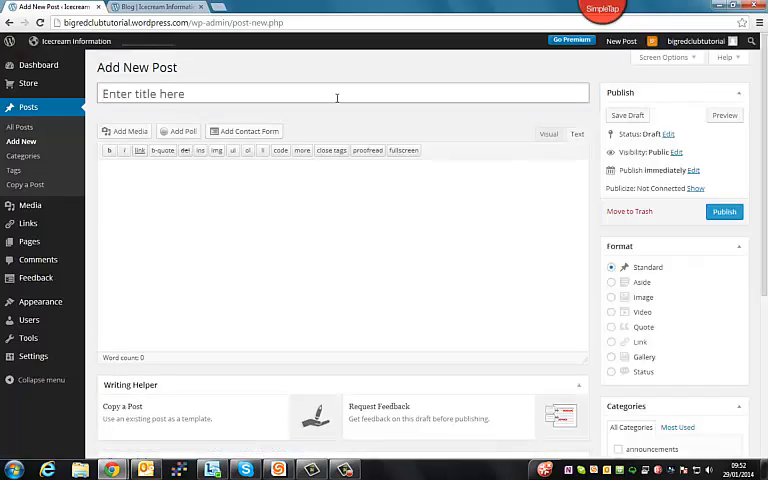
text(This my s)
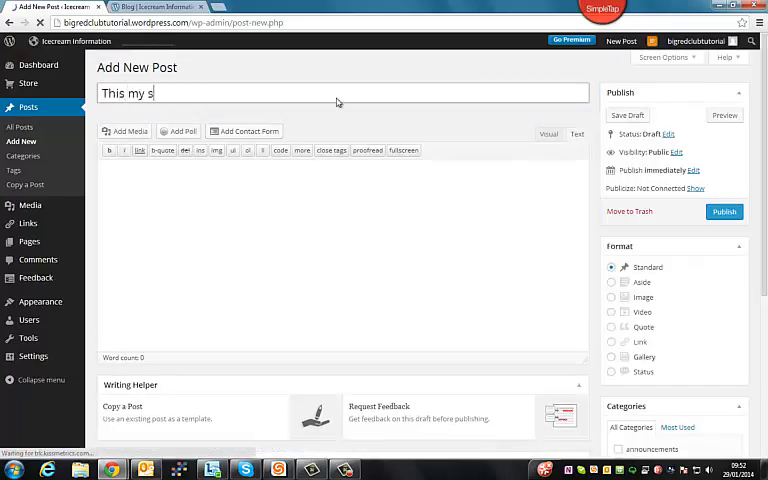
text(econd post)
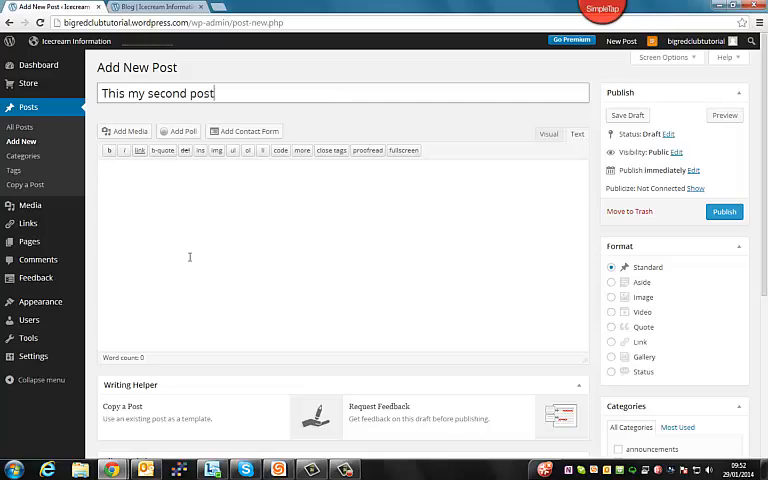
click(124, 131)
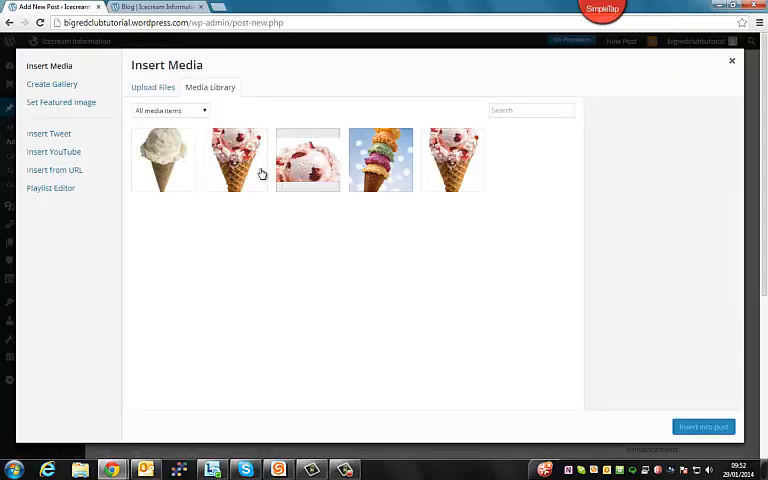
click(731, 61)
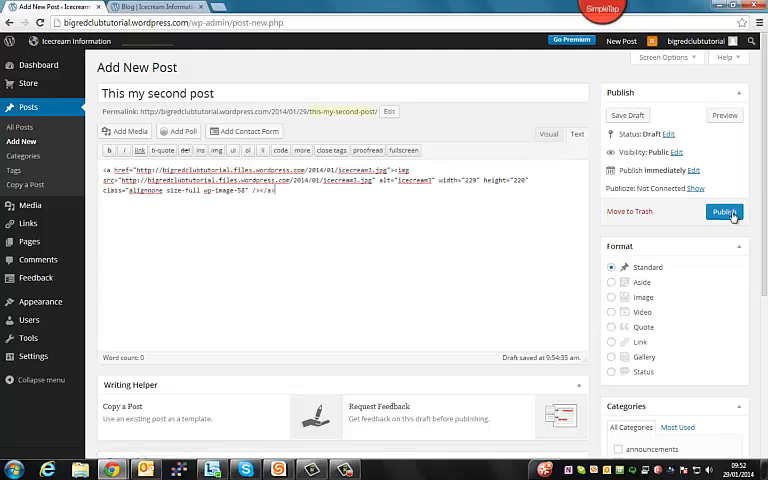
click(724, 211)
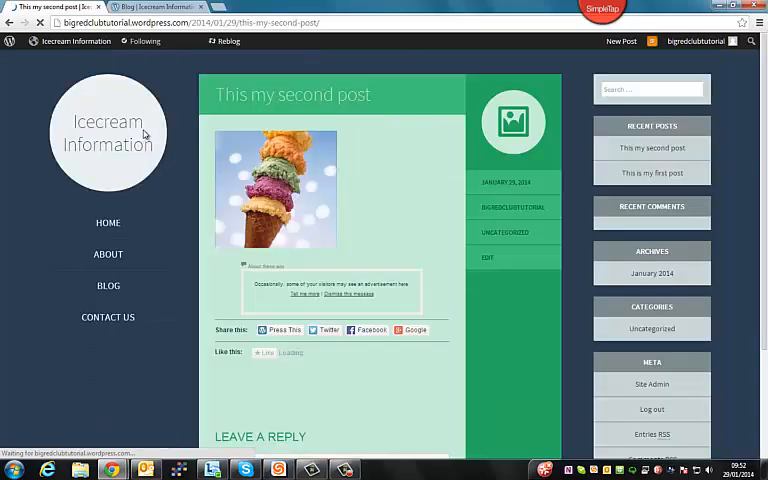
Step: Check the blog listing, visit Home, and open 'This my second post' for editing via the admin bar
click(652, 147)
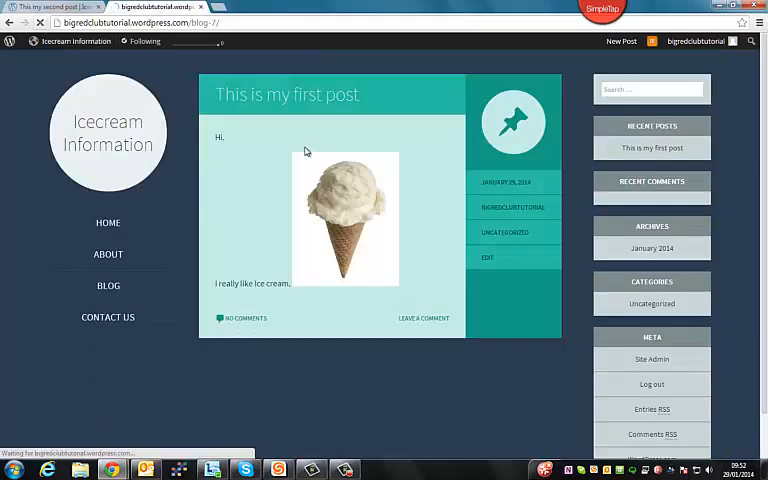
scroll(down, 3)
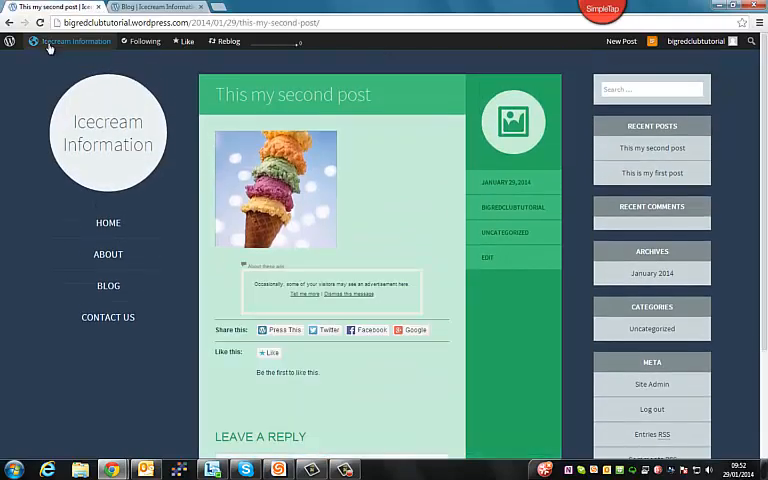
click(108, 222)
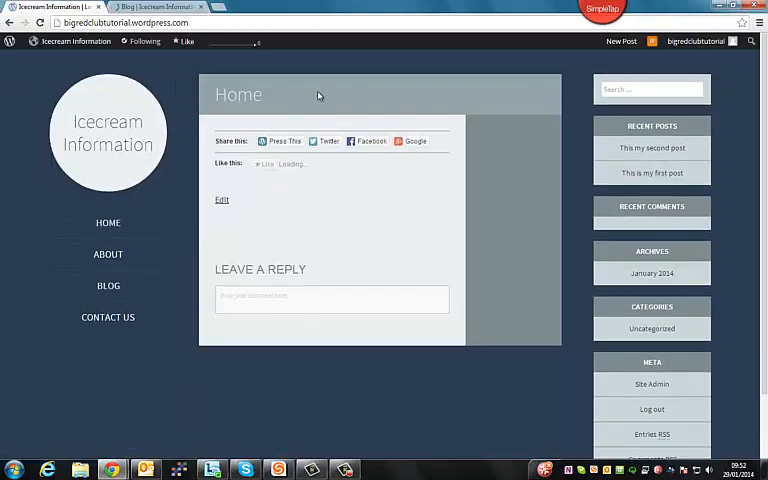
click(75, 41)
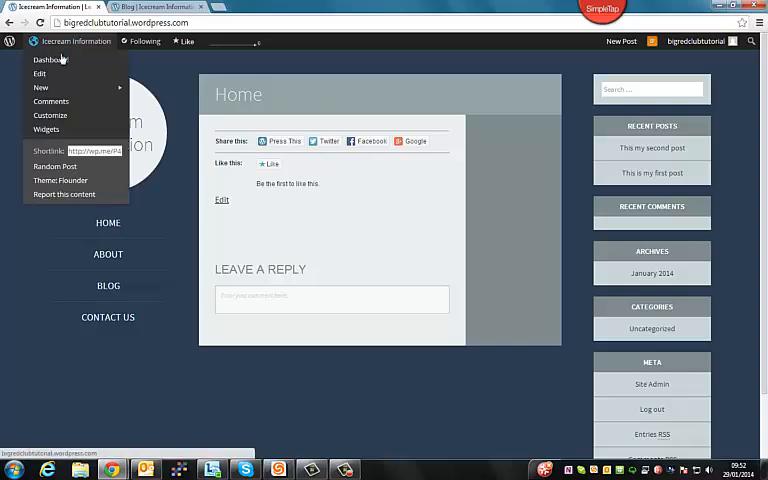
click(48, 59)
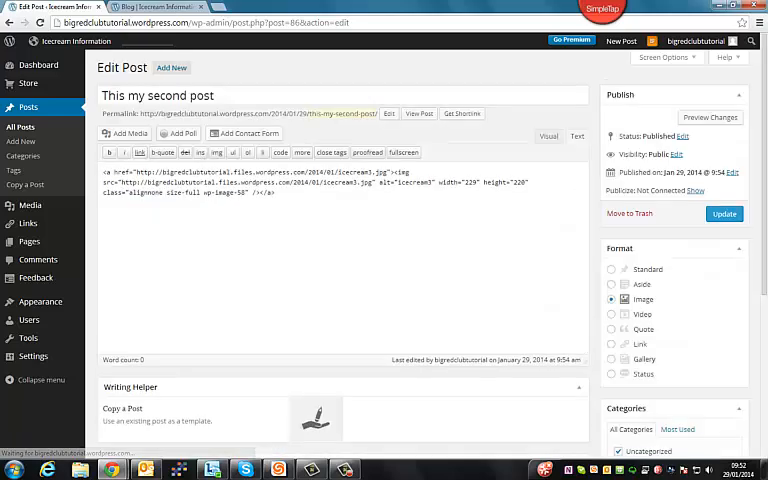
Step: Move 'This my second post' from Uncategorized to announcements and update it
scroll(down, 3)
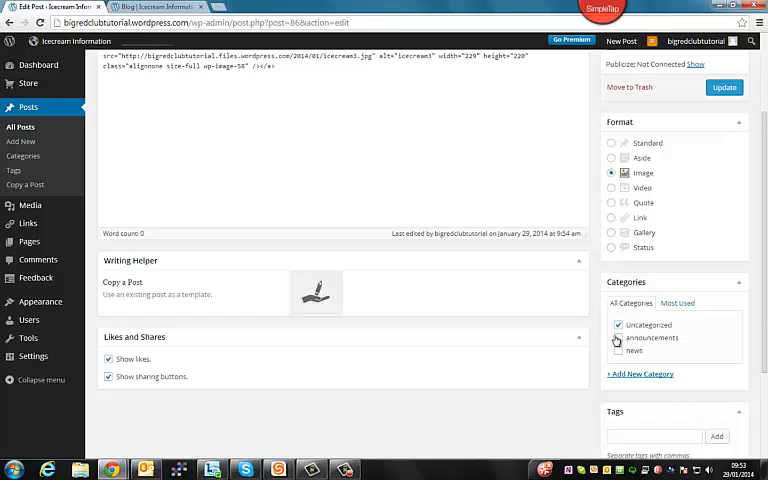
click(618, 325)
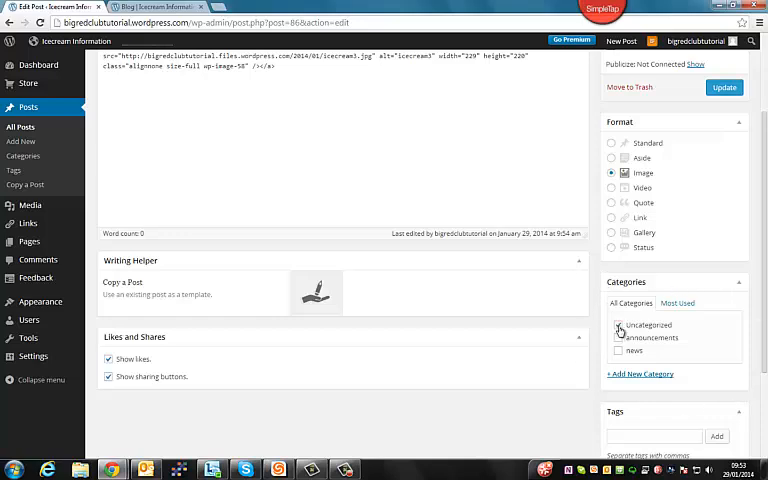
click(617, 324)
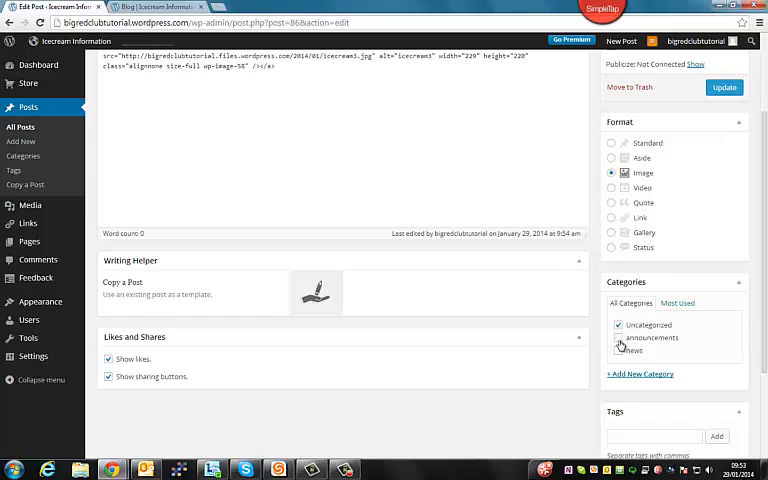
click(618, 337)
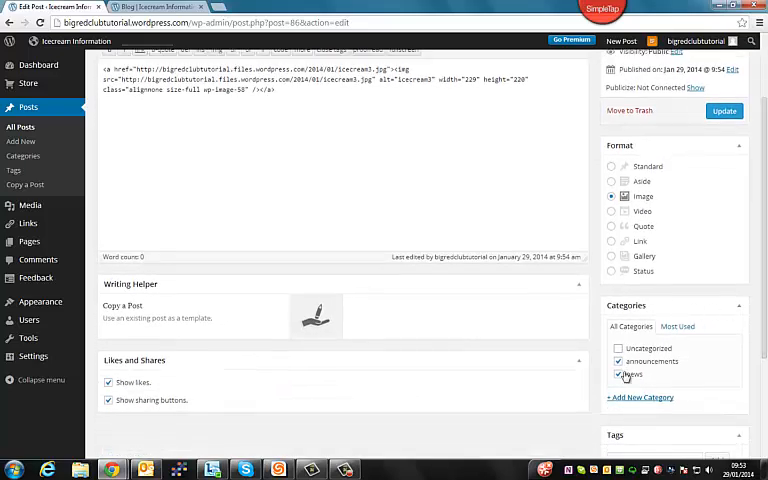
click(618, 373)
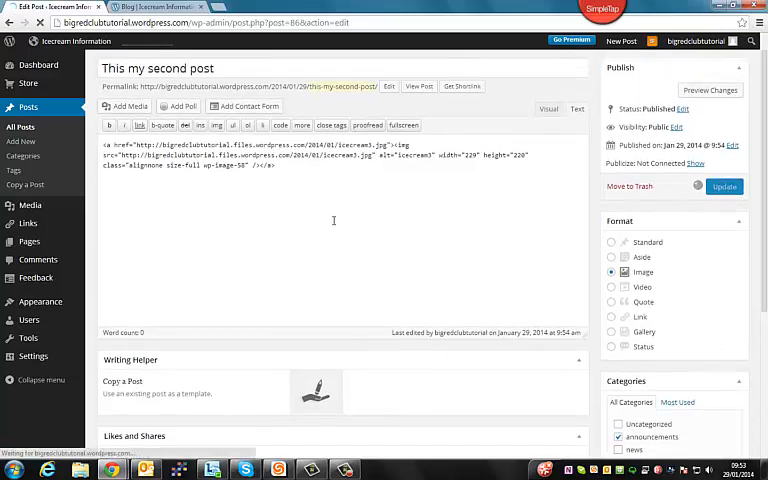
click(724, 186)
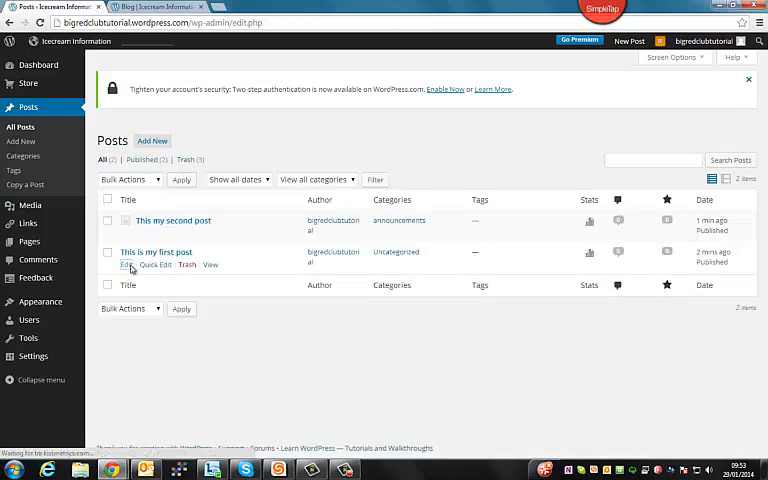
Step: Open 'This is my first post', file it under news, and update it
click(127, 264)
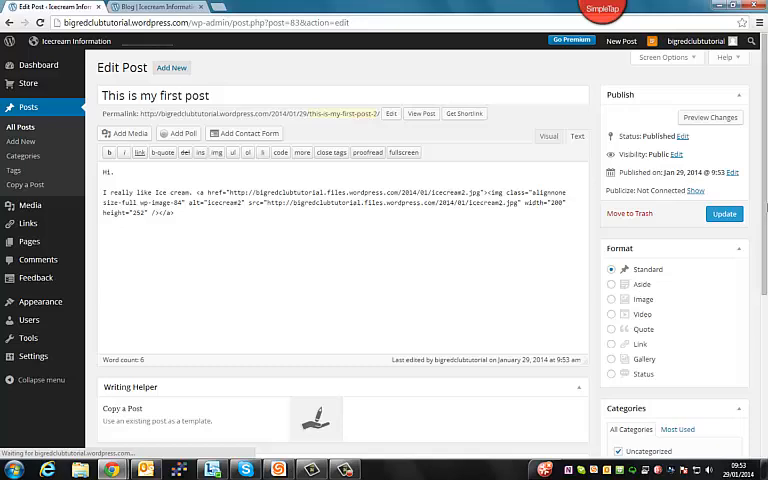
scroll(down, 3)
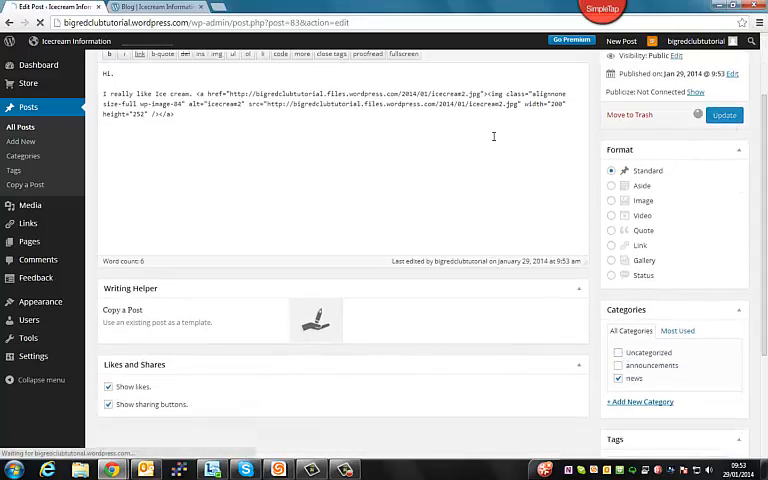
click(724, 114)
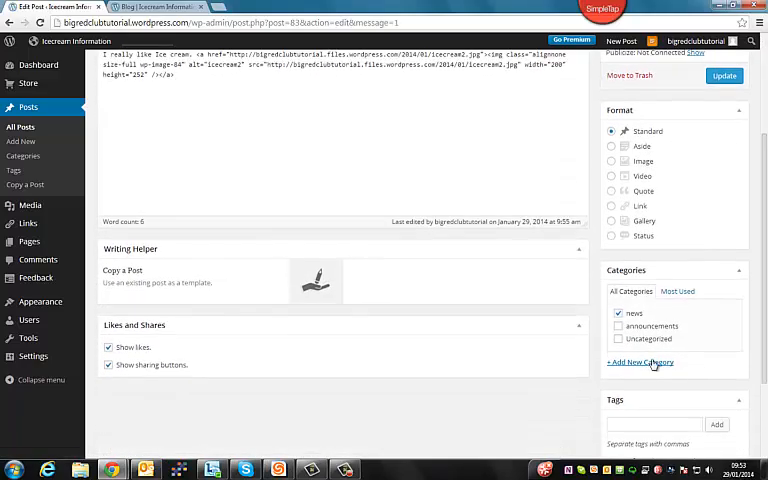
Step: Add a new 'Icecream info' category to the first post and update again
click(639, 362)
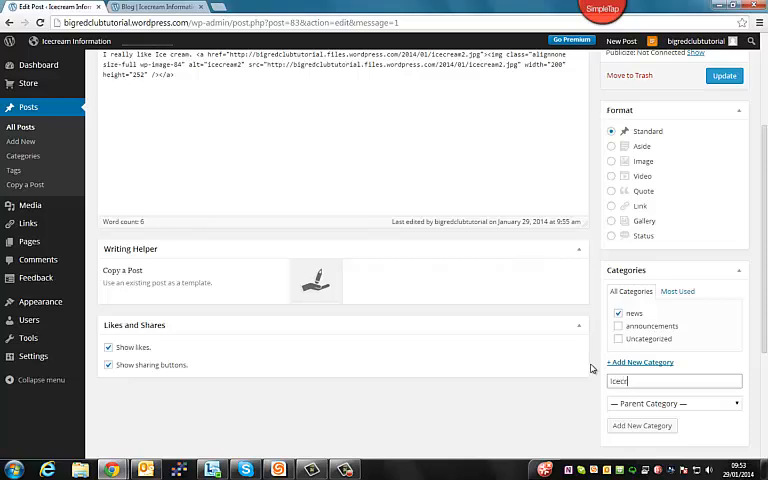
text(Icecream info)
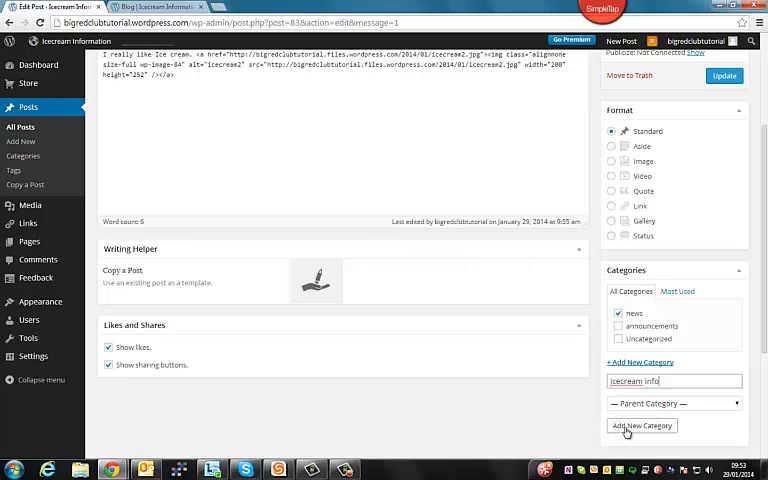
click(641, 425)
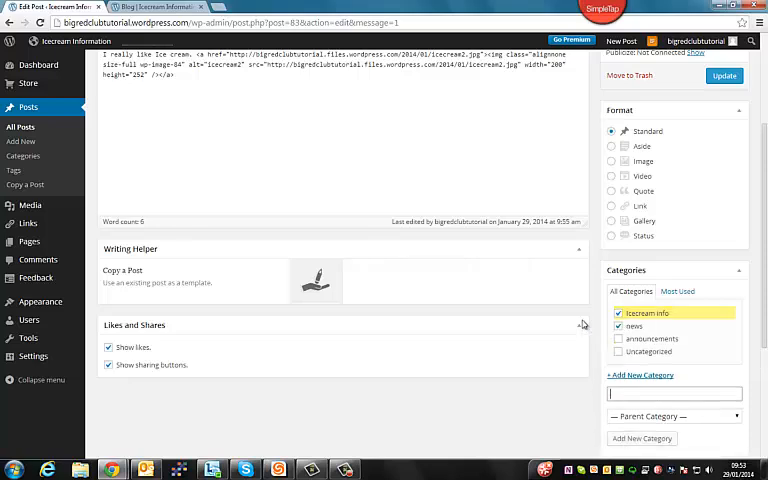
mouse_move(575, 189)
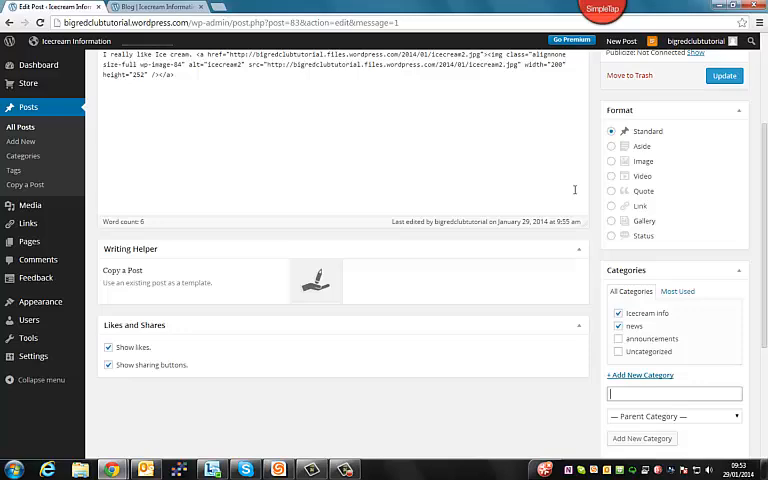
click(724, 75)
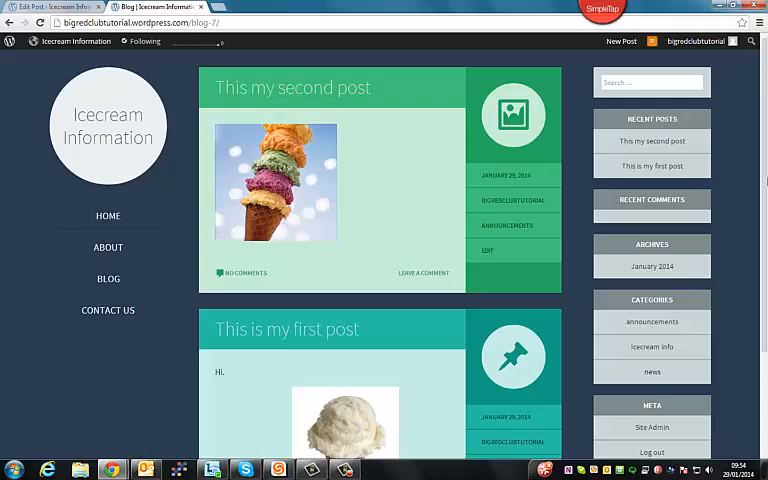
Step: View the announcements archive, then the news archive, on the live blog
scroll(down, 3)
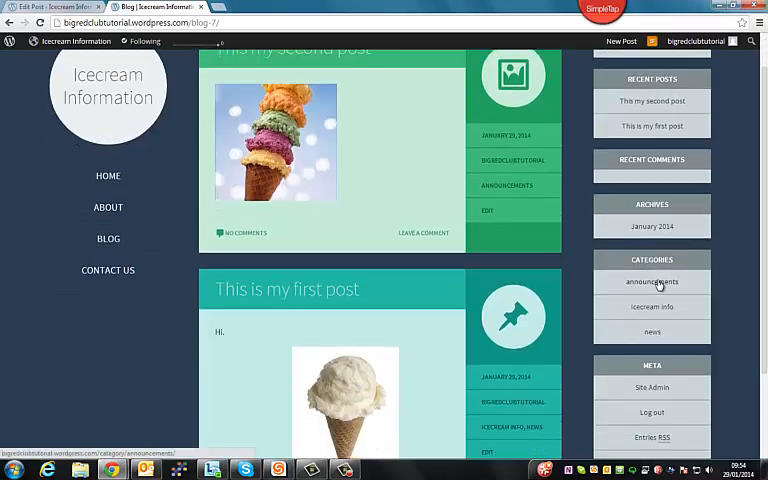
click(652, 281)
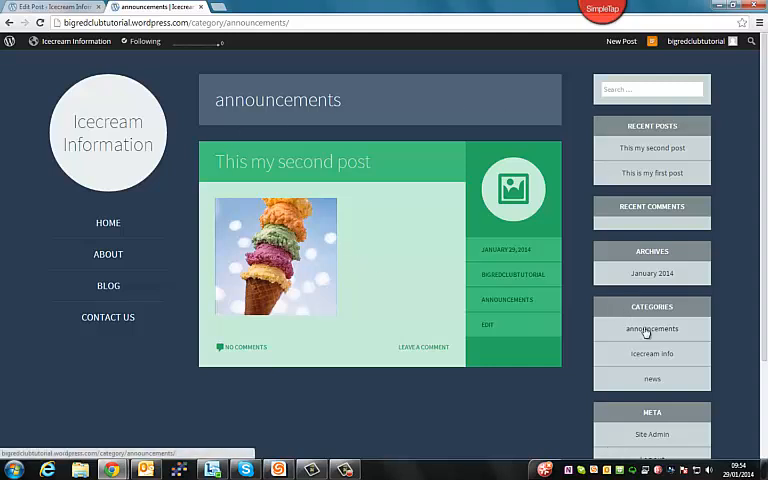
click(651, 353)
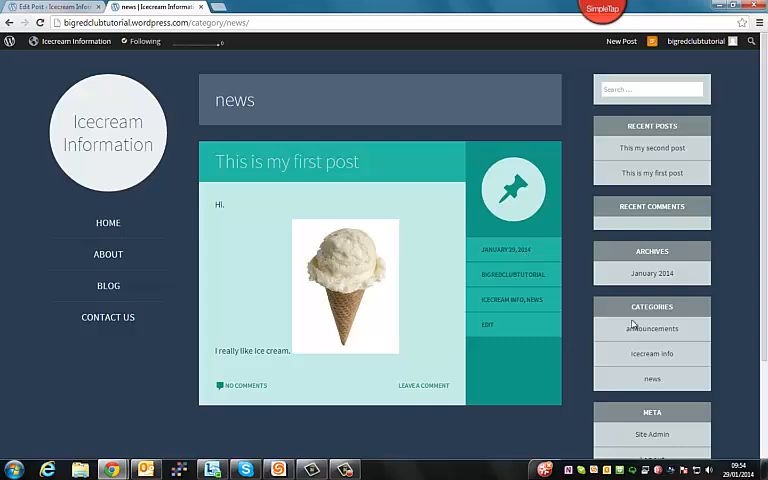
scroll(down, 3)
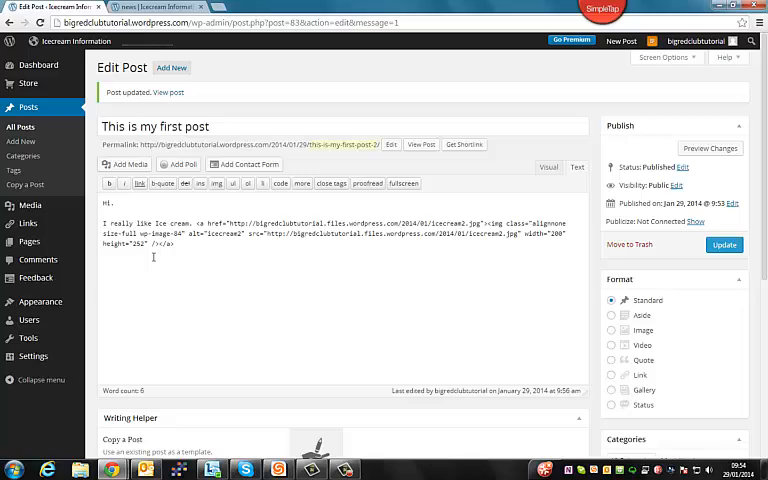
mouse_move(28, 241)
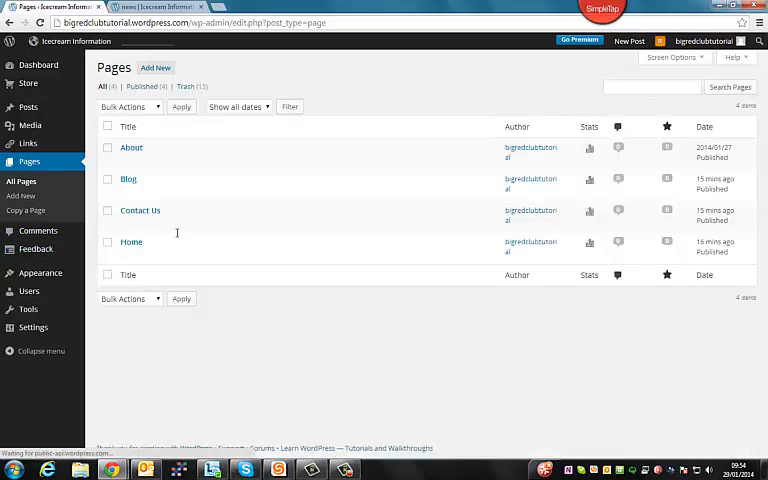
mouse_move(131, 147)
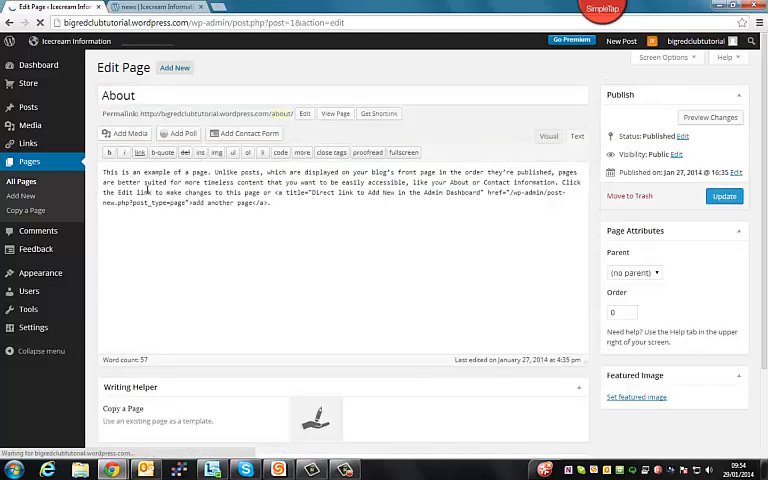
Step: Open the About page in the Visual editor, dismissing the Insert Media dialog
click(549, 136)
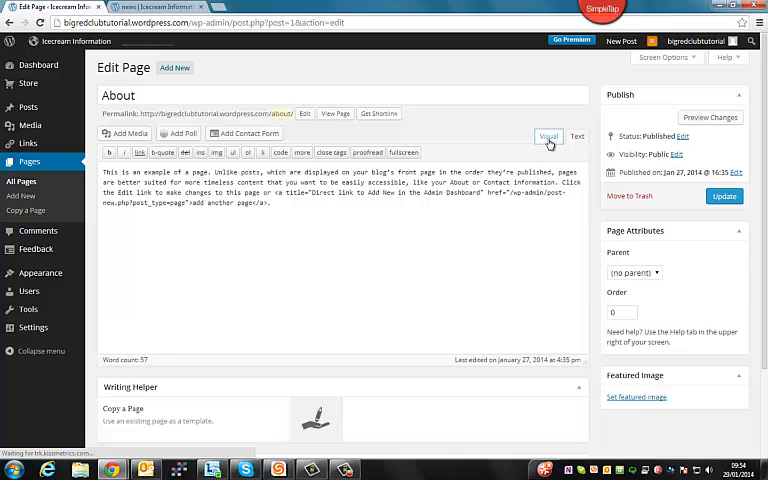
click(124, 133)
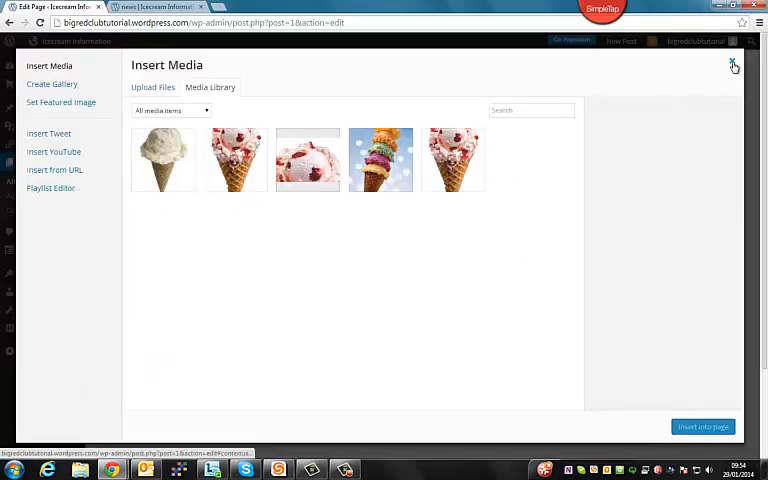
click(734, 65)
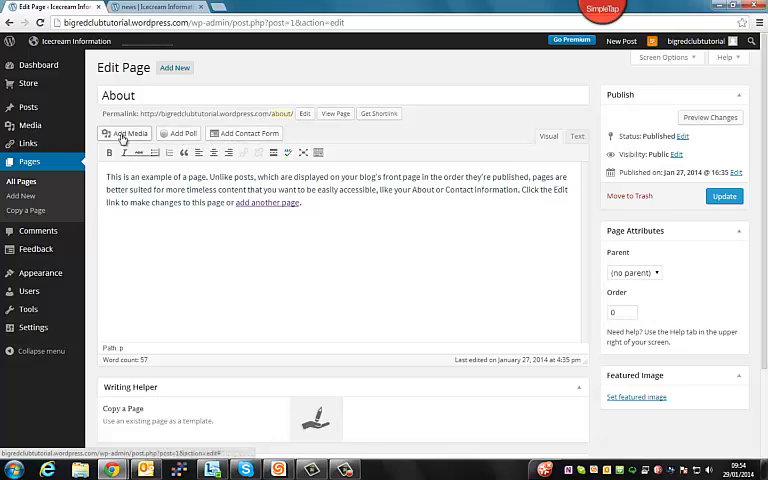
Step: Insert the strawberry ice cream cone image icecream1 from the Media Library into About
click(125, 133)
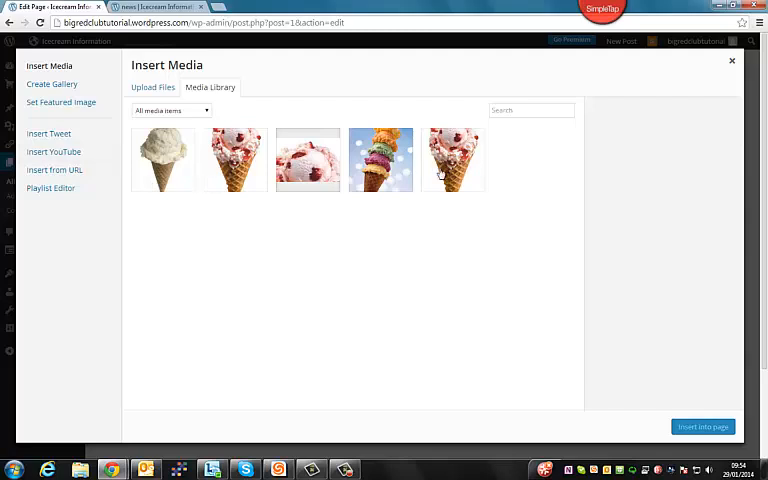
mouse_move(308, 287)
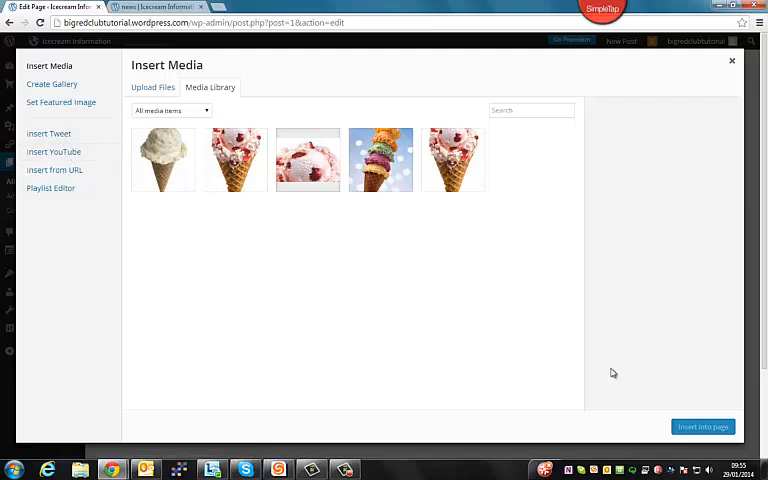
mouse_move(674, 158)
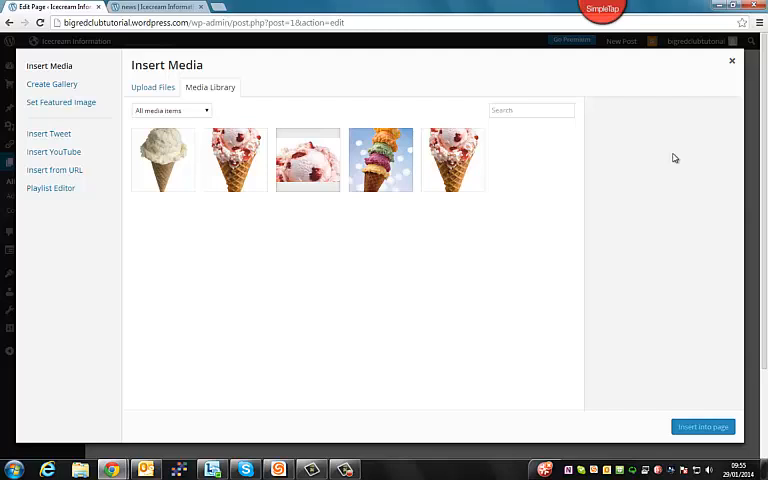
mouse_move(489, 400)
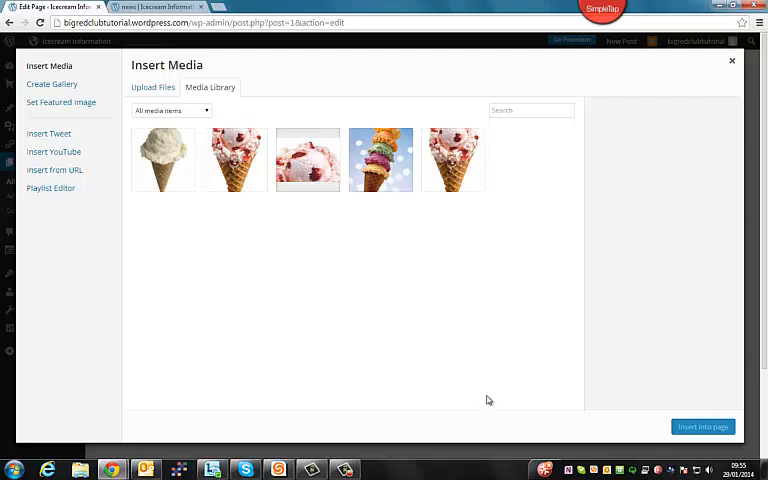
click(234, 159)
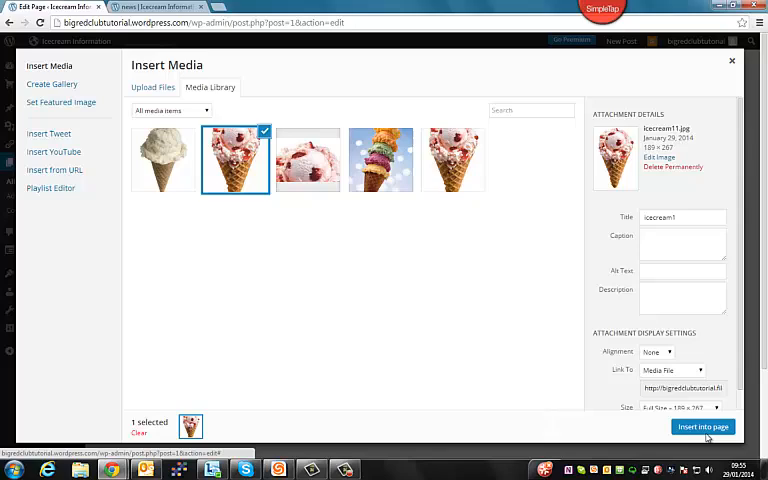
click(703, 427)
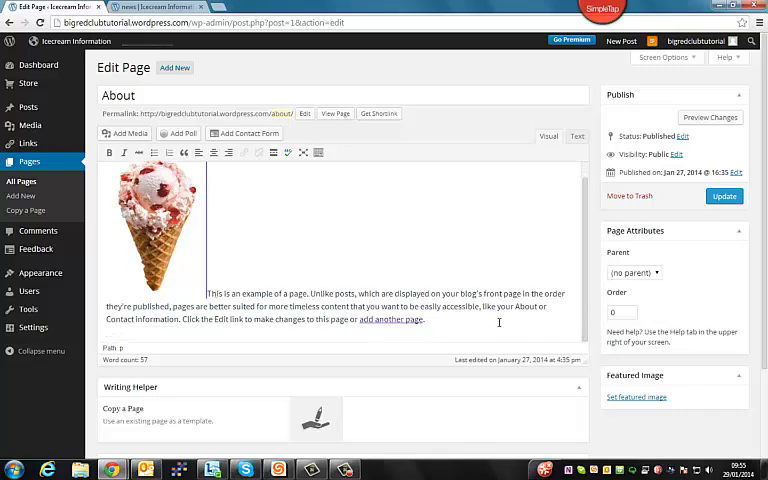
mouse_move(534, 256)
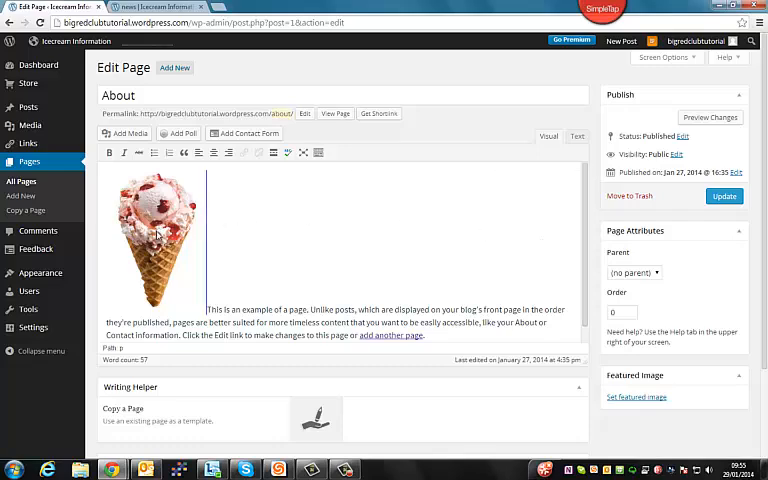
Step: Open the Edit Image settings for the strawberry cone image
click(155, 240)
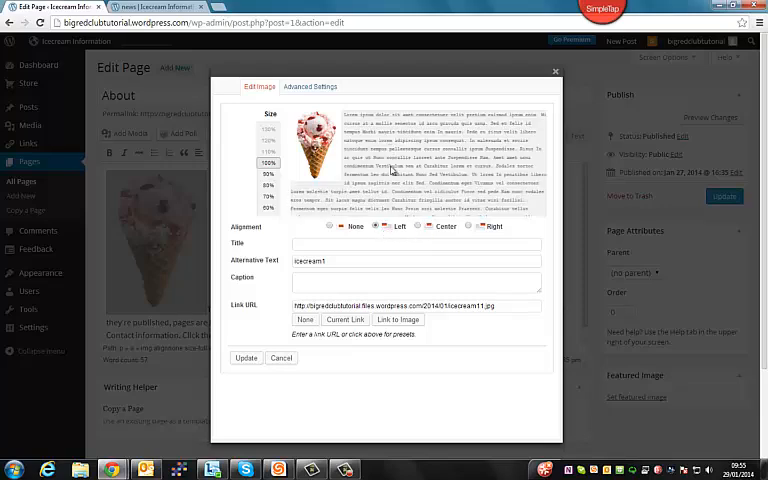
Step: Set the ice cream image's alignment to Right and apply the change
click(431, 226)
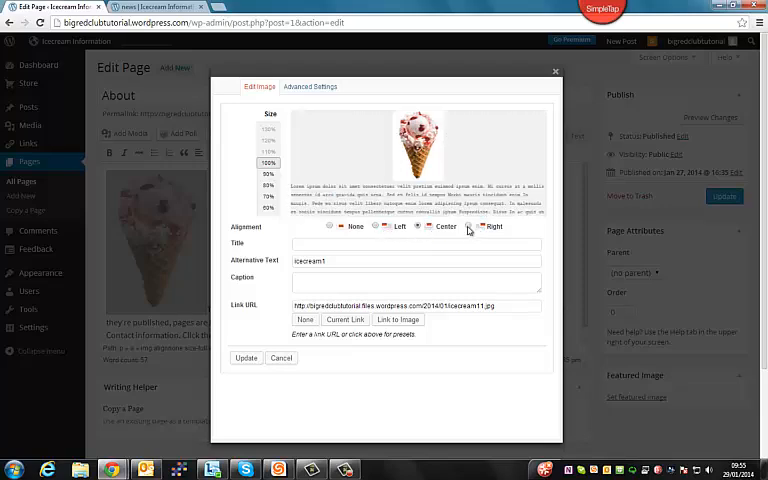
click(480, 226)
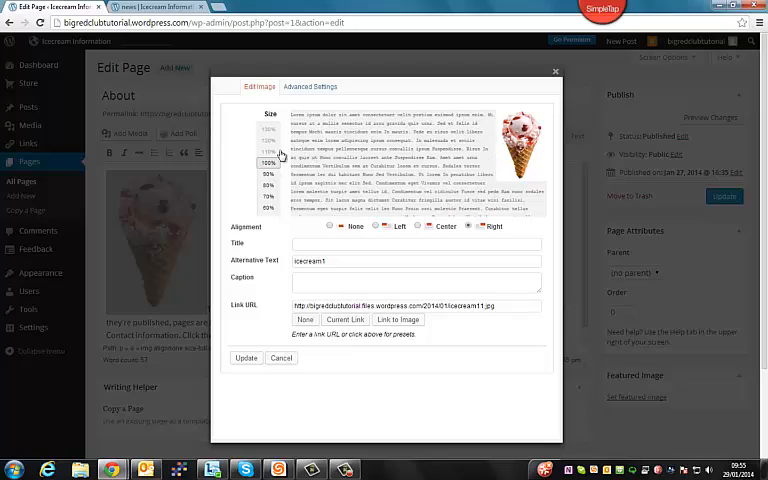
click(269, 210)
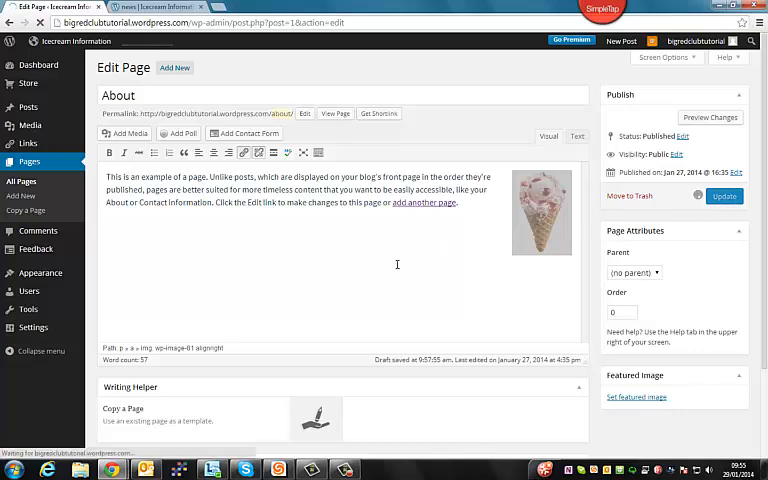
Step: Update the About page and view it on the live site to confirm the image placement
click(724, 195)
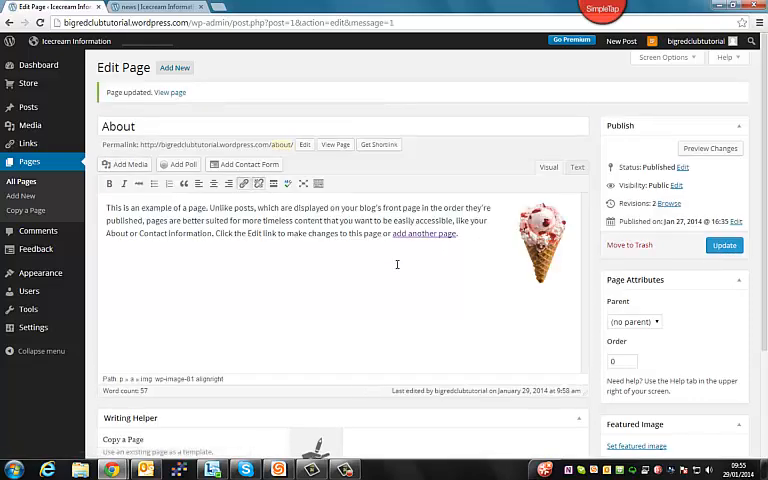
click(155, 7)
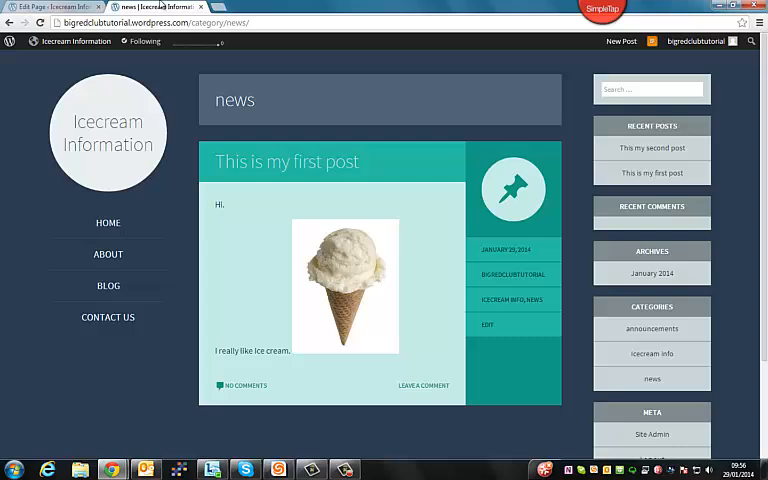
mouse_move(159, 205)
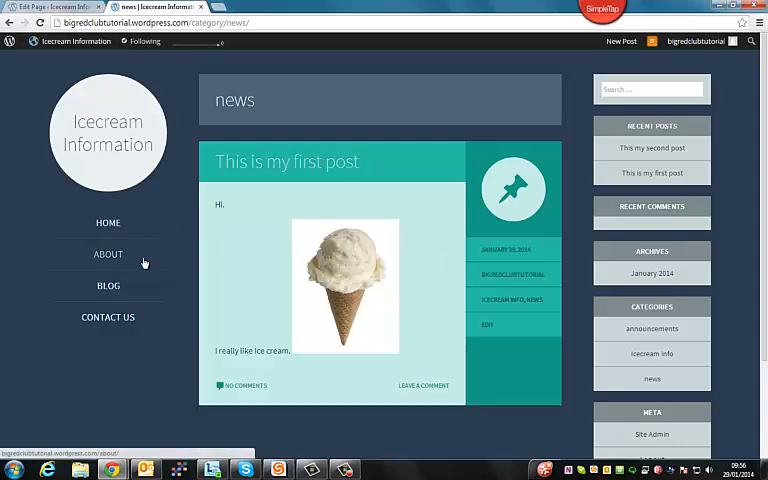
click(107, 253)
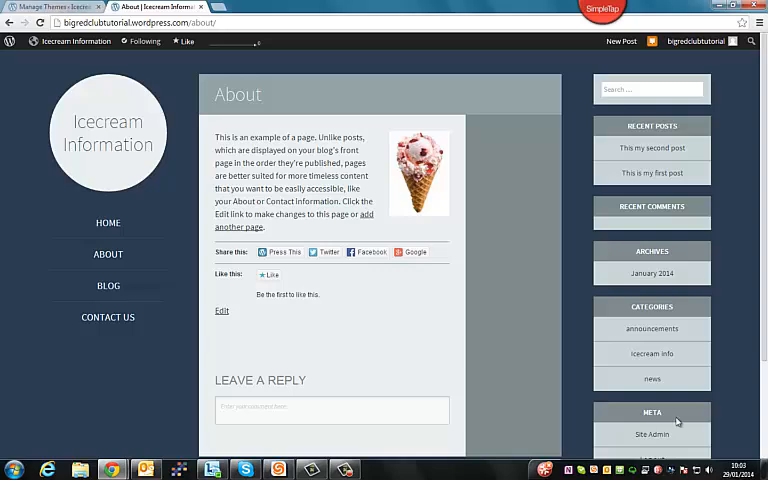
mouse_move(363, 310)
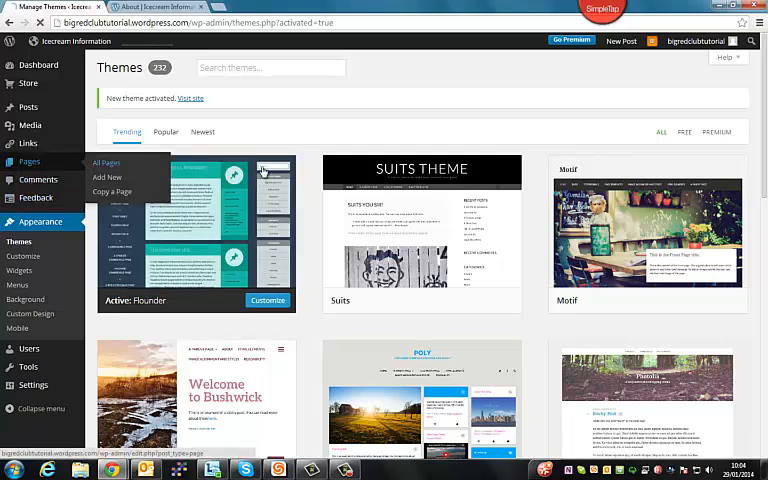
Step: Type 'Go here for information on icecream' into the Home page body and select it
click(106, 162)
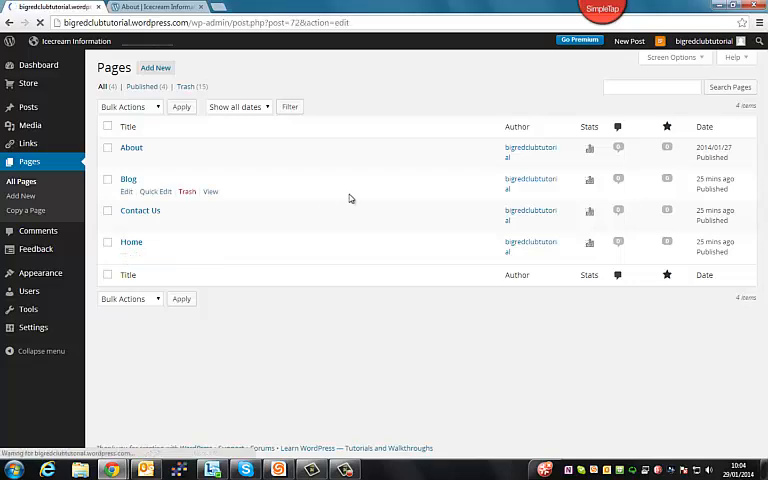
click(131, 242)
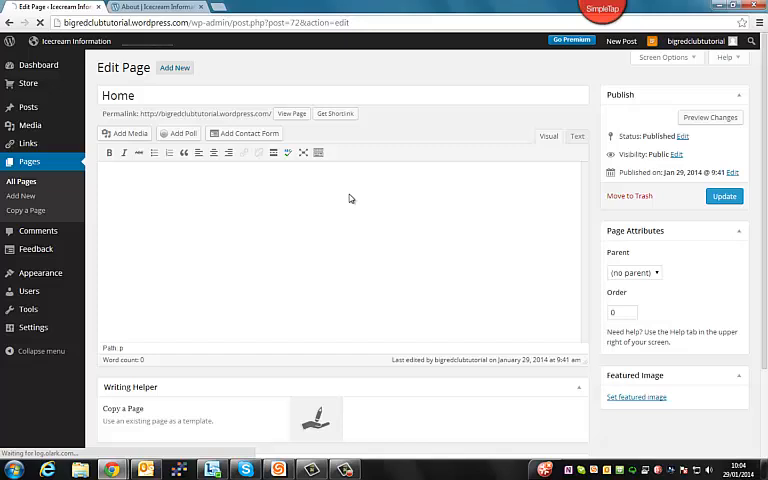
click(107, 175)
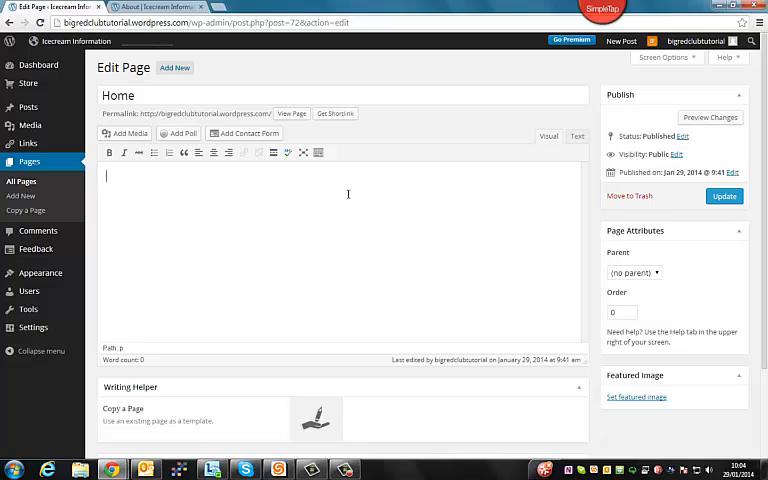
text(Go here for information on Icec)
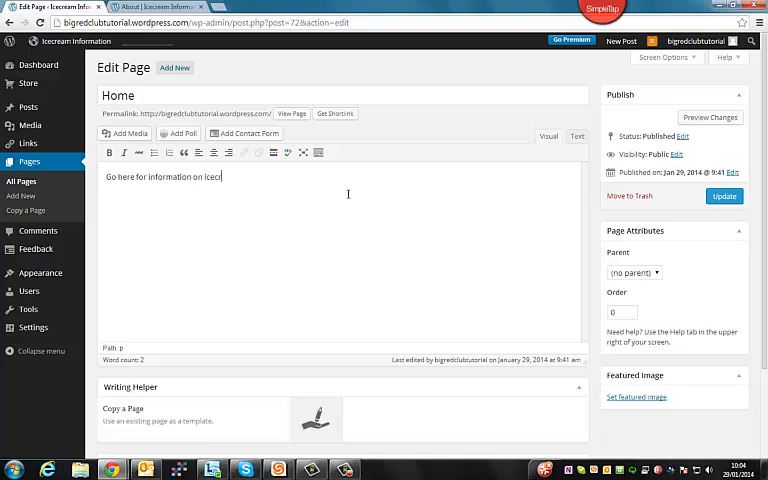
text(ream)
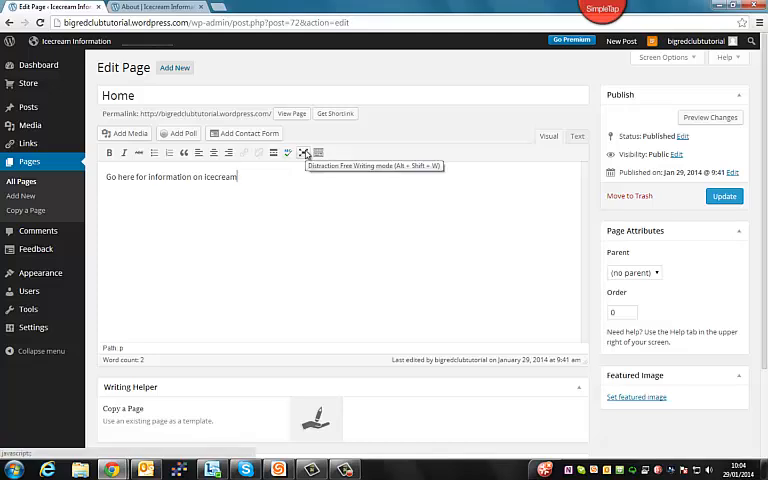
double_click(220, 177)
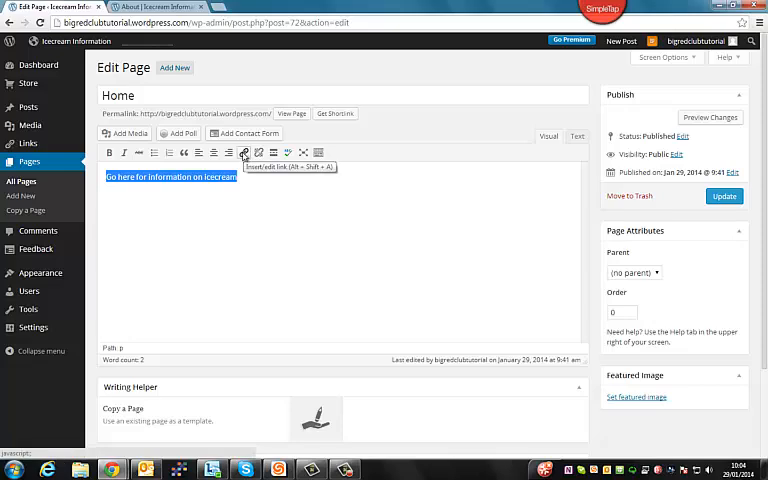
Step: Link the selected sentence to the pasted Wikipedia Ice cream article address
click(243, 152)
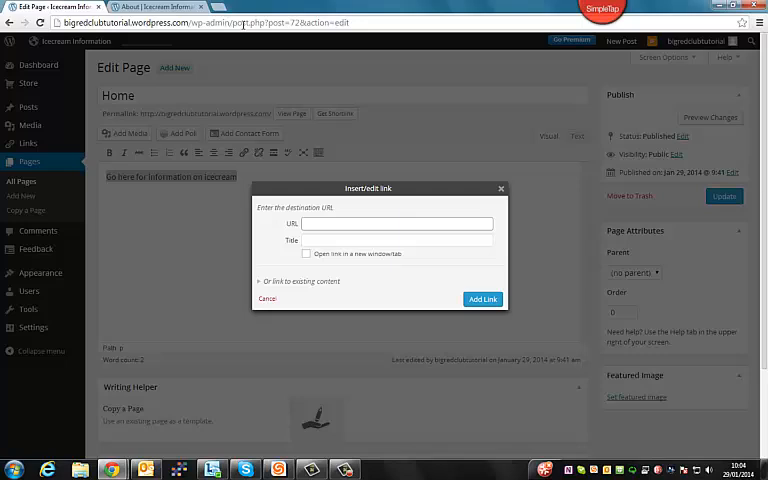
right_click(397, 223)
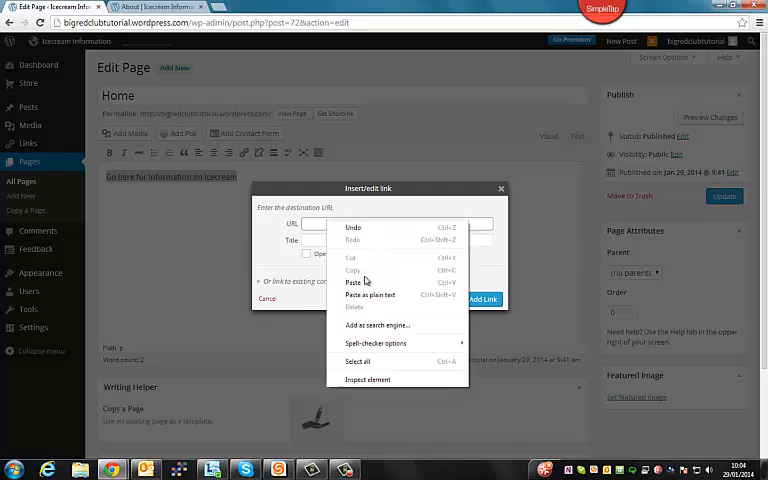
click(353, 282)
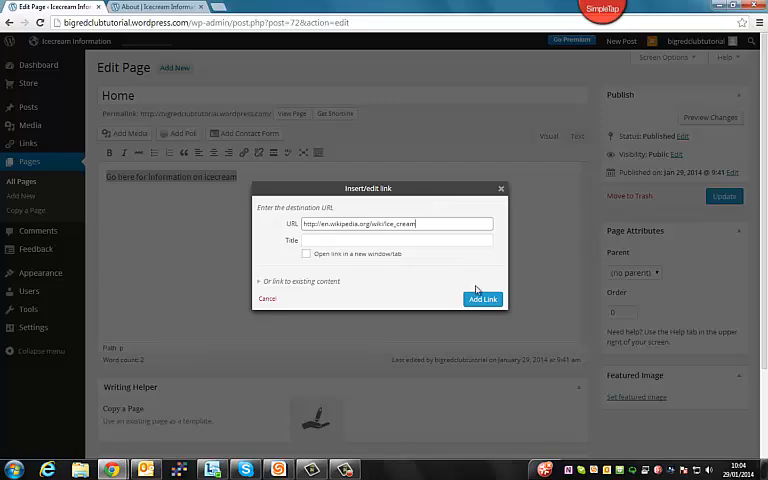
click(483, 298)
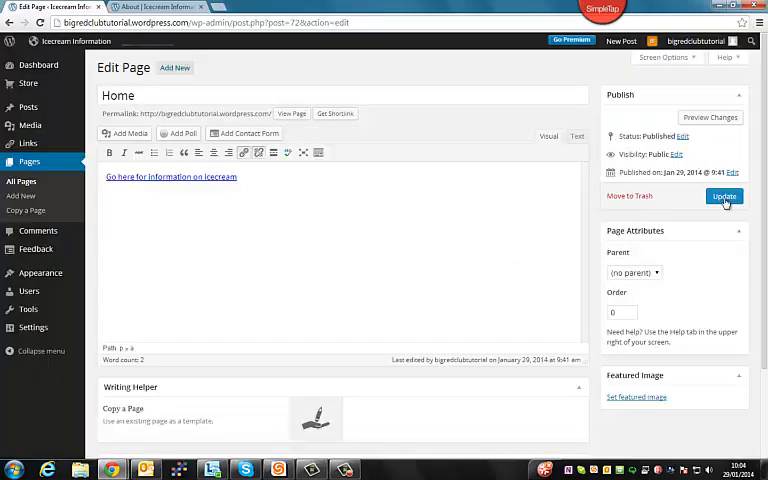
Step: Update the Home page, then test its Wikipedia link on the live site
click(724, 196)
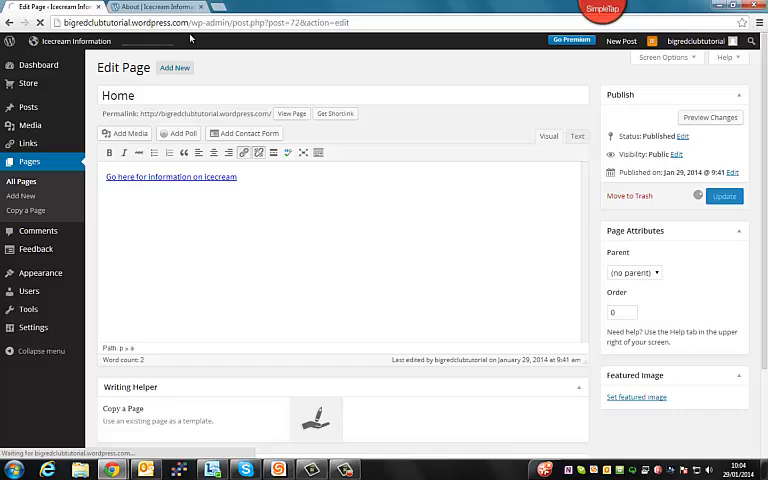
click(155, 7)
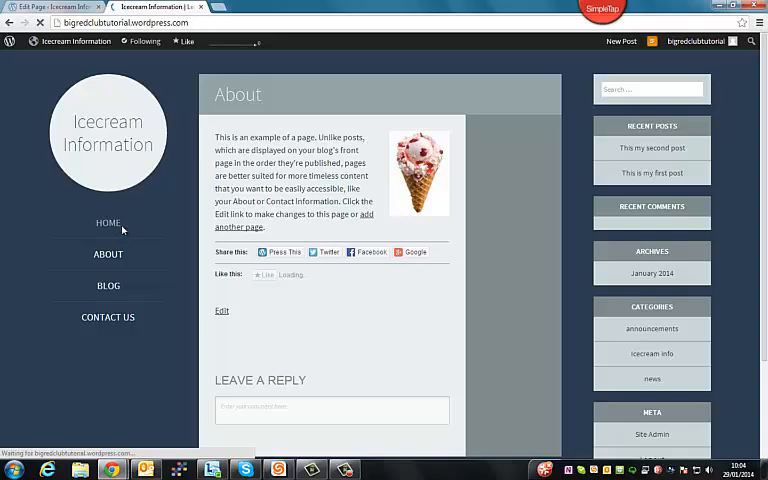
click(107, 222)
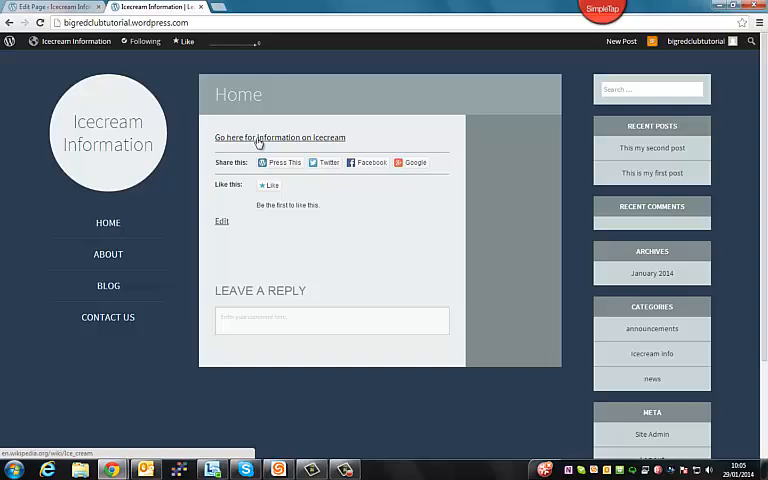
click(279, 137)
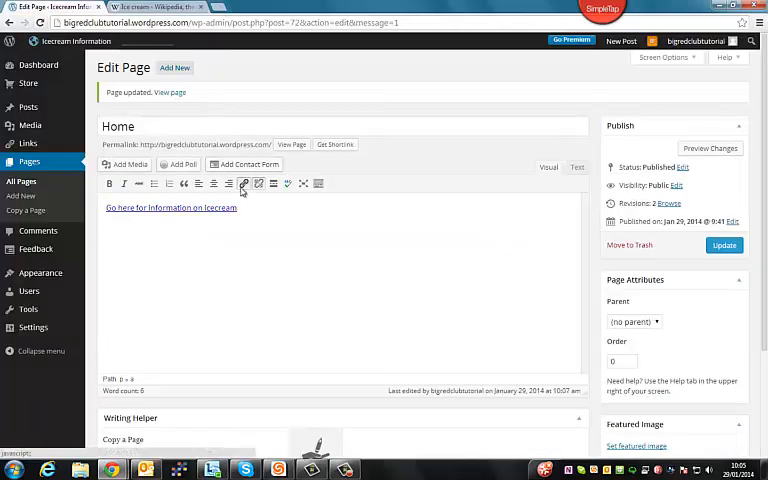
mouse_move(243, 184)
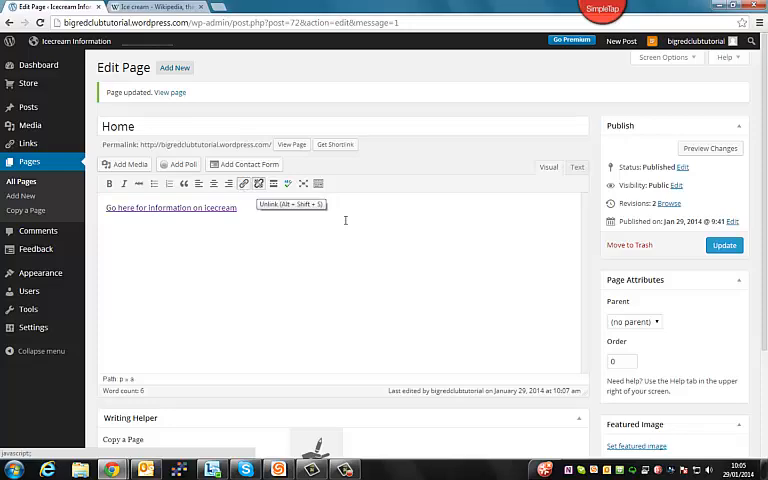
mouse_move(480, 466)
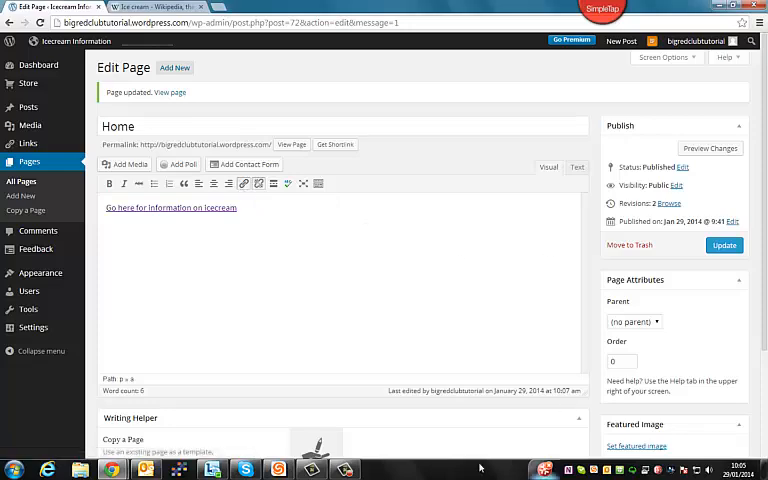